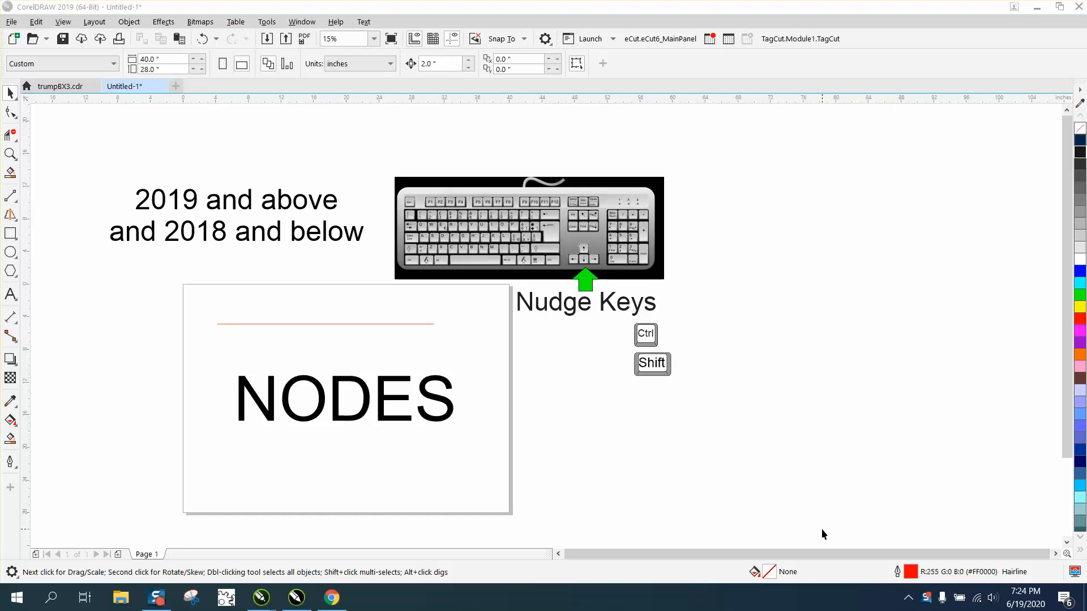
pyautogui.moveTo(729, 533)
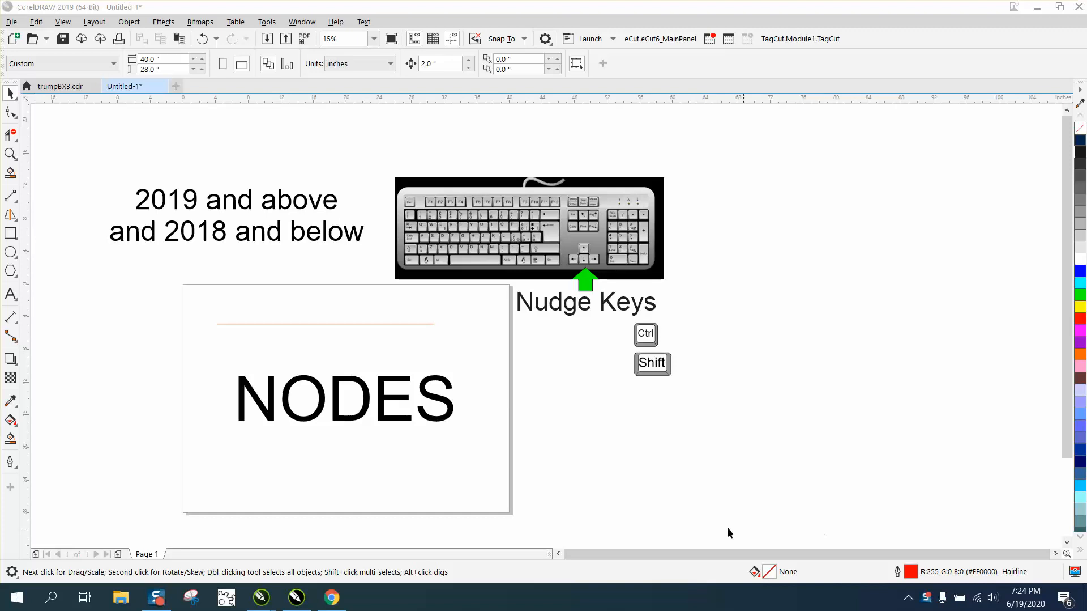
pyautogui.moveTo(12, 154)
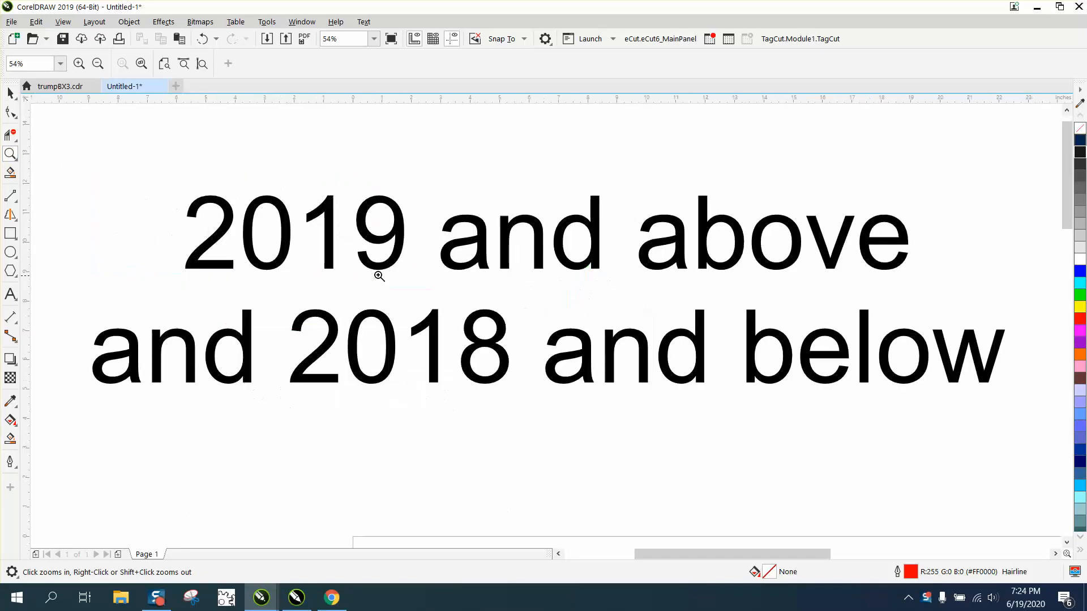
pyautogui.moveTo(311, 257)
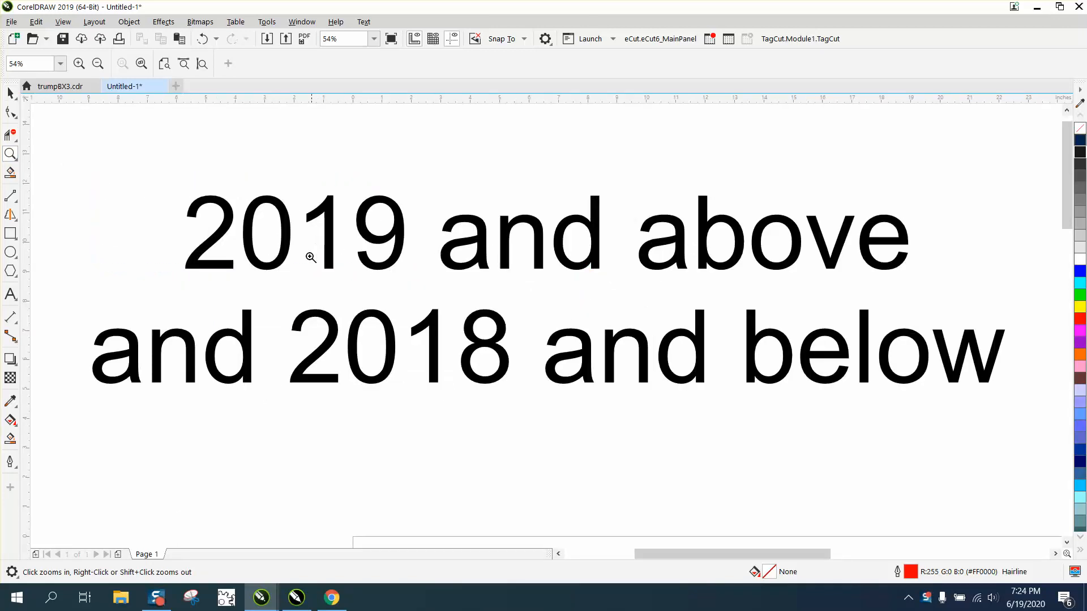
pyautogui.moveTo(672, 365)
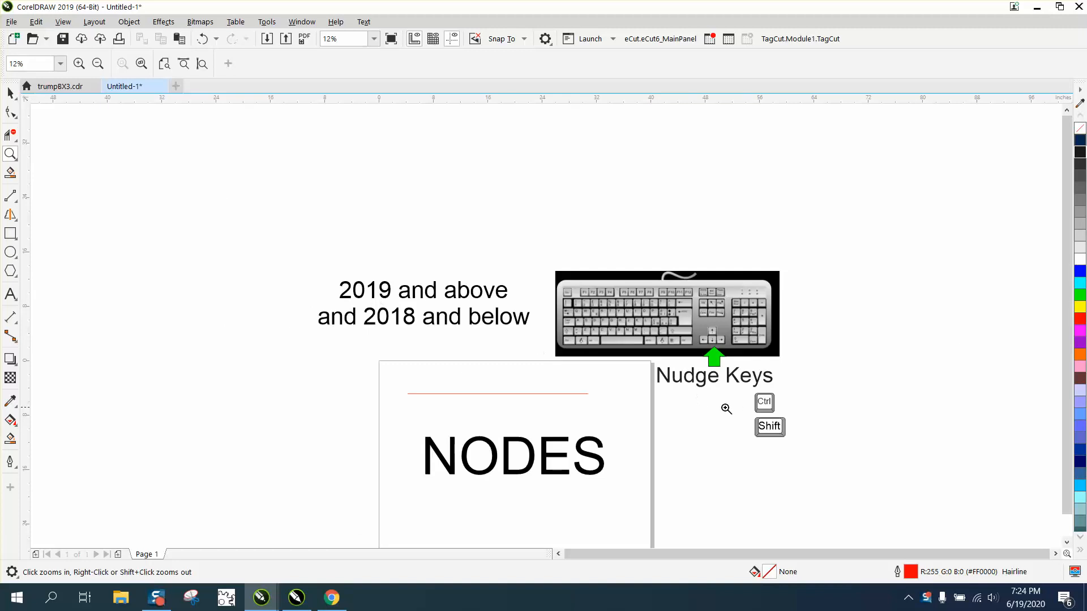
pyautogui.moveTo(748, 396)
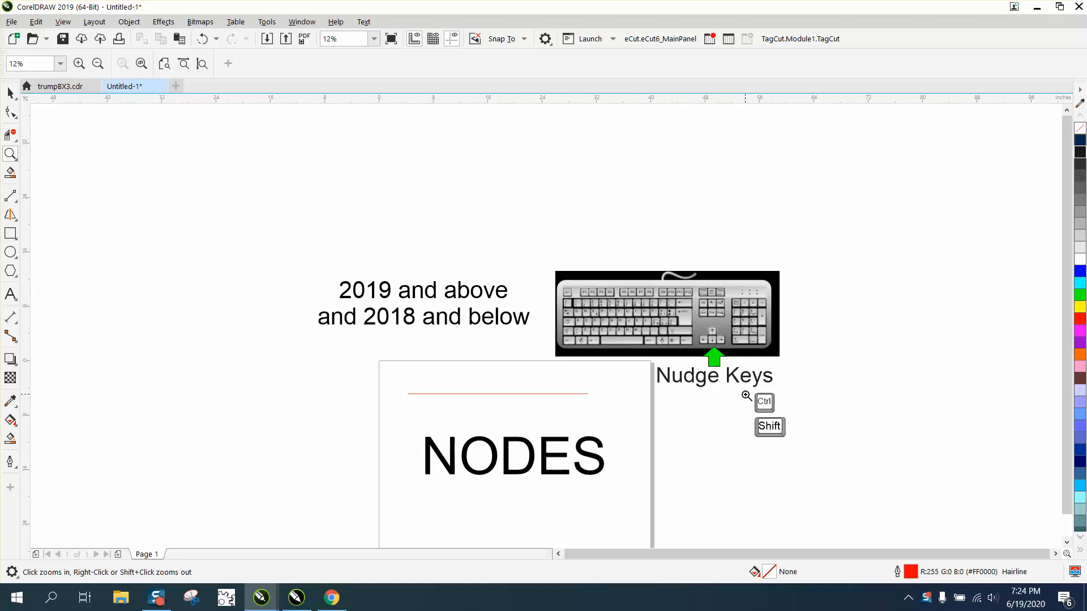
# Step: Zoom in on the keyboard arrow keys, then onto the red line above NODES
pyautogui.click(763, 413)
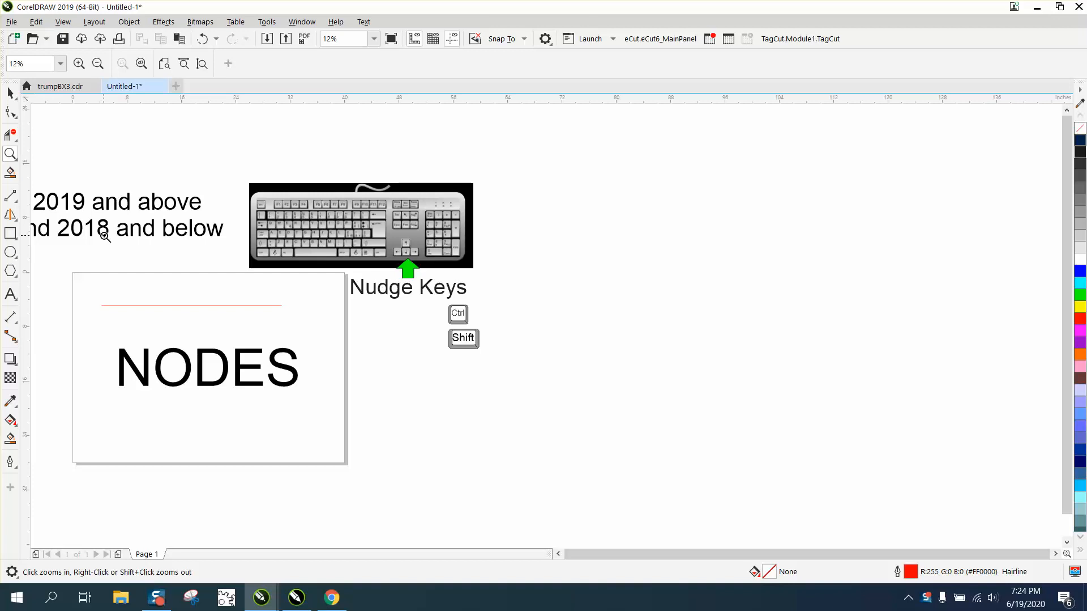
pyautogui.moveTo(266, 223)
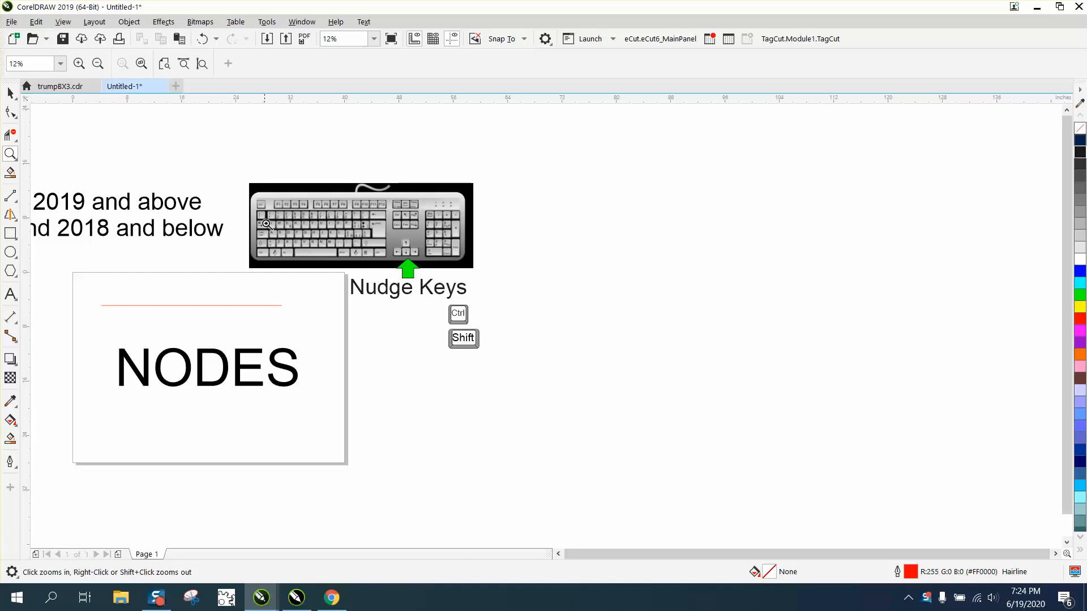
pyautogui.click(265, 224)
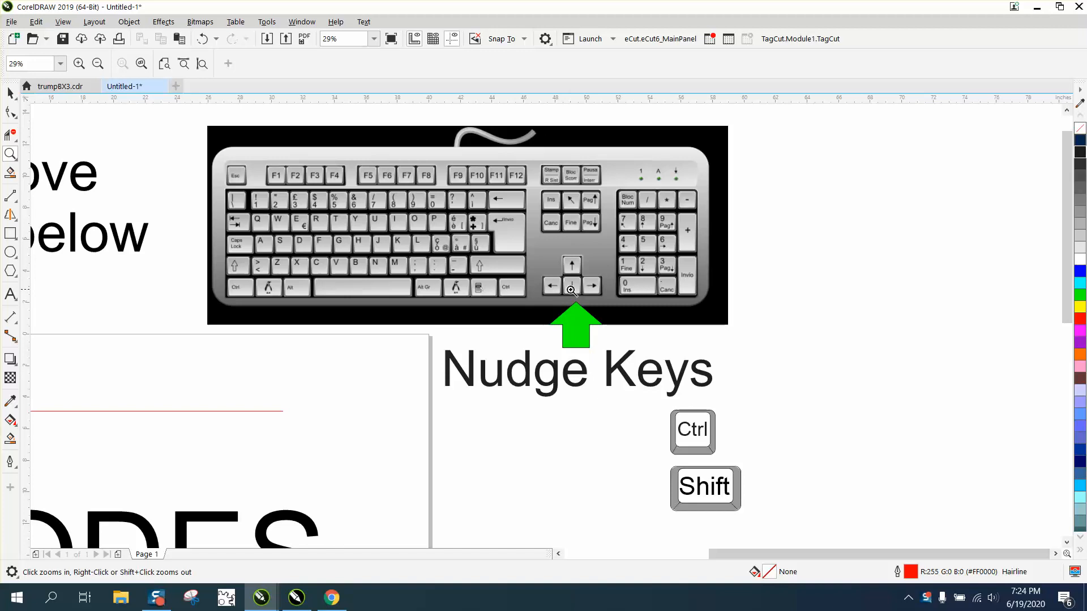
pyautogui.moveTo(577, 295)
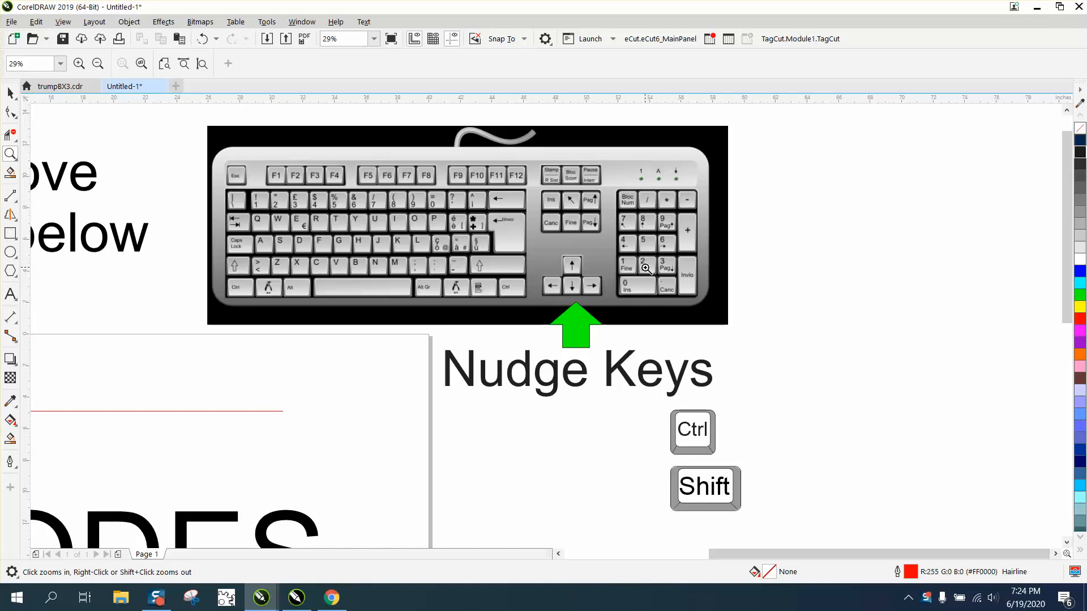
pyautogui.moveTo(593, 261)
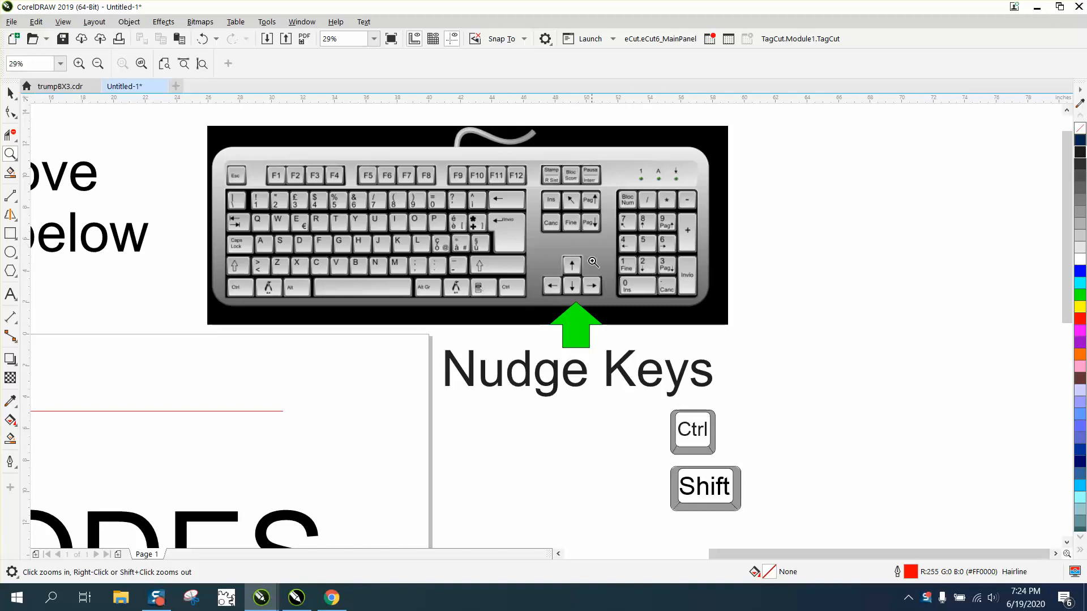
pyautogui.moveTo(642, 223)
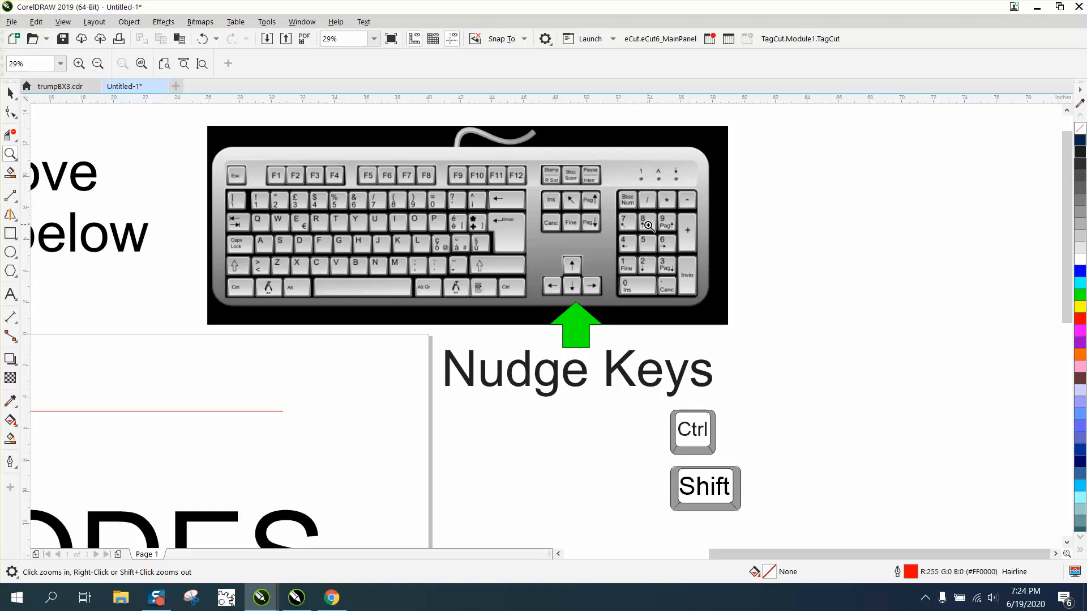
pyautogui.moveTo(572, 378)
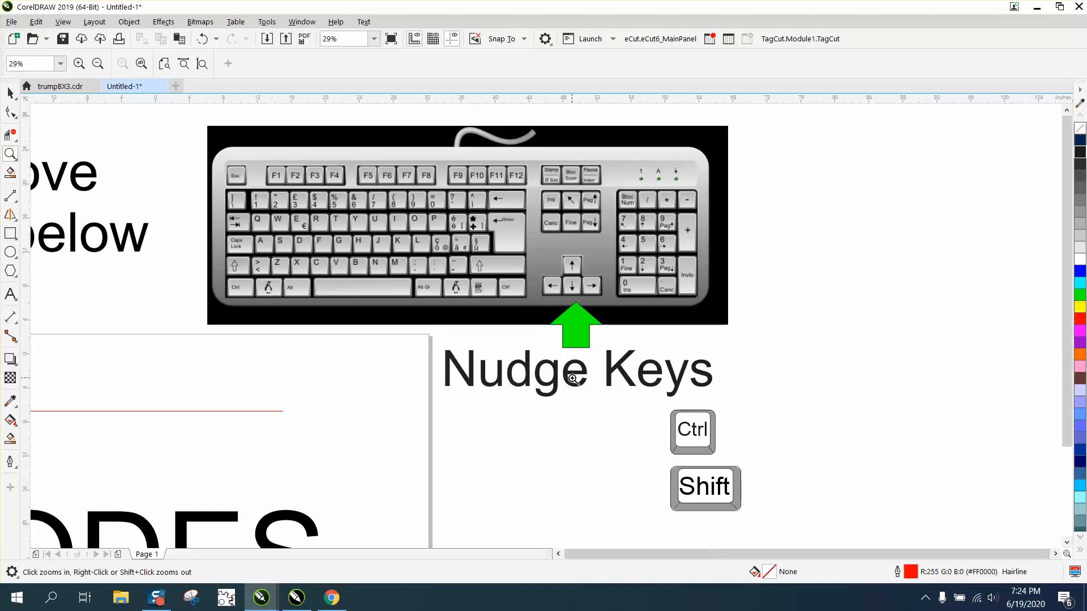
pyautogui.click(98, 62)
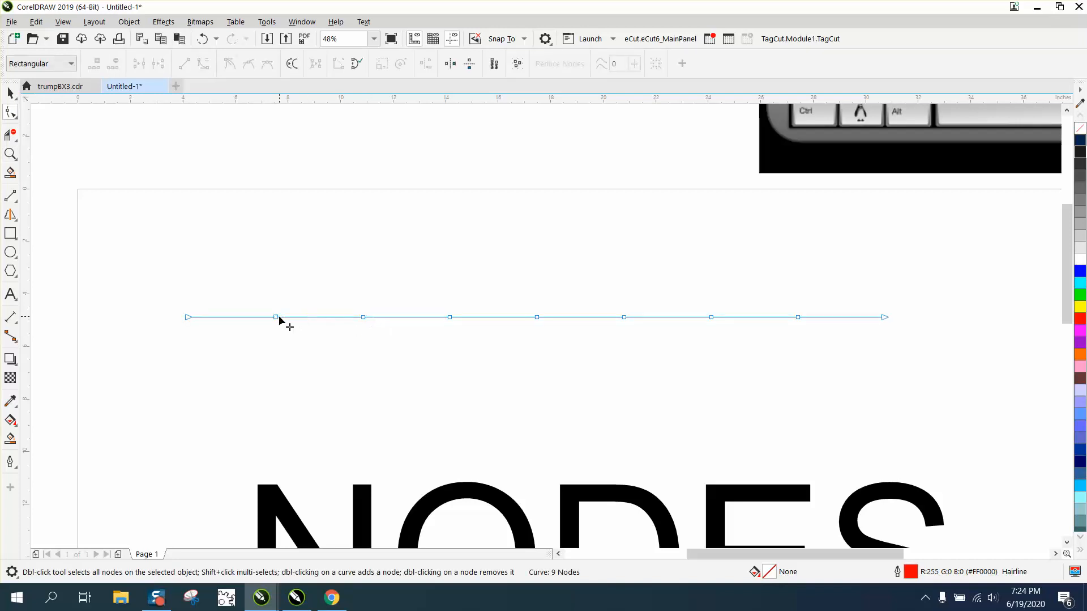
# Step: Nudge node 2 up slightly and super-nudge node 4 much higher, forming two peaks
pyautogui.moveTo(275, 317); pyautogui.dragTo(275, 265)
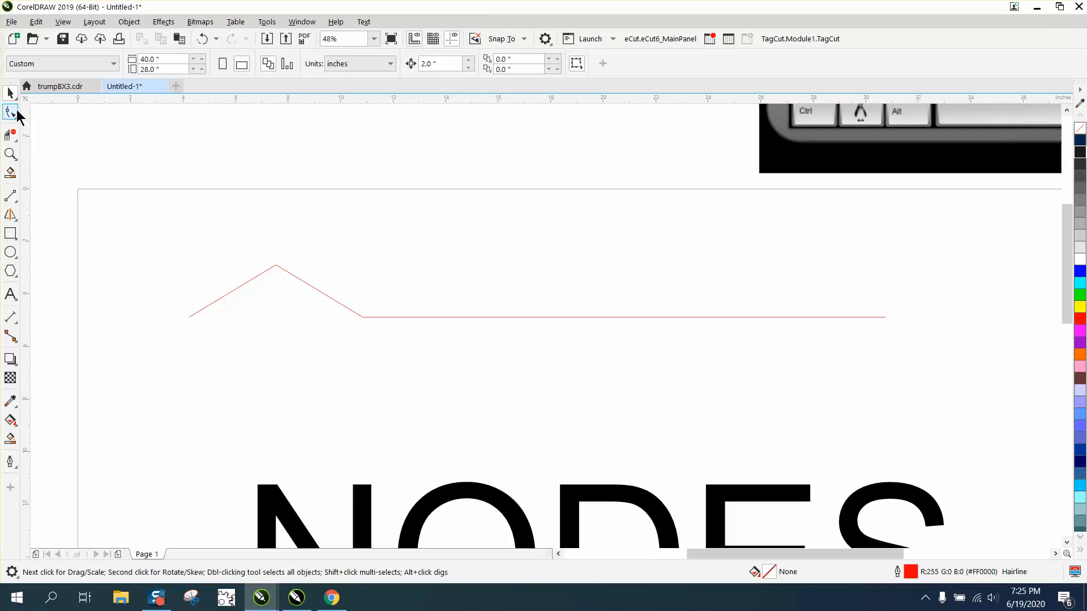
pyautogui.click(11, 111)
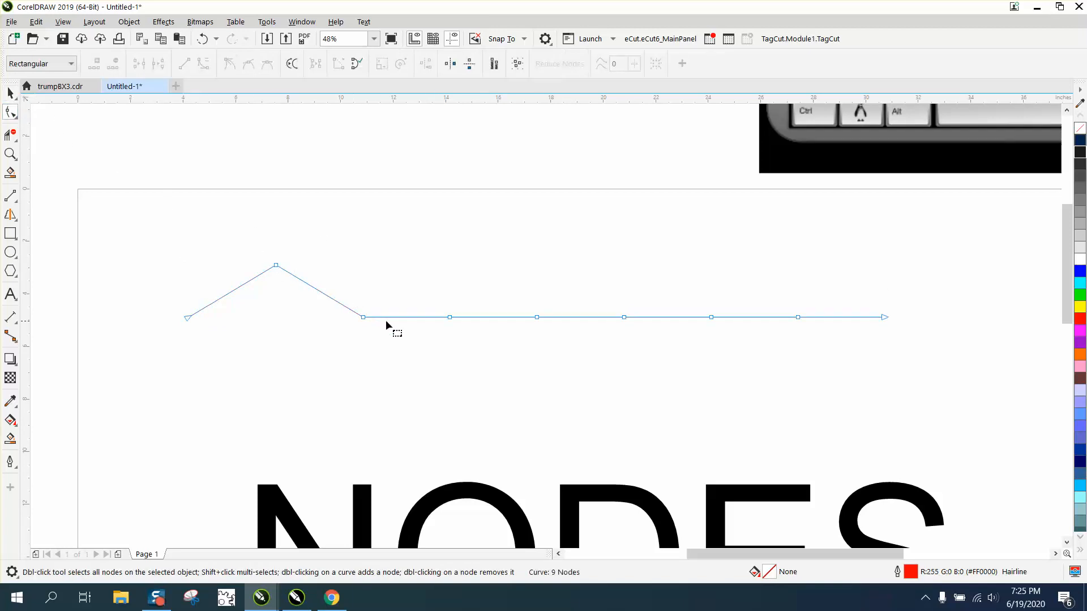
pyautogui.click(449, 317)
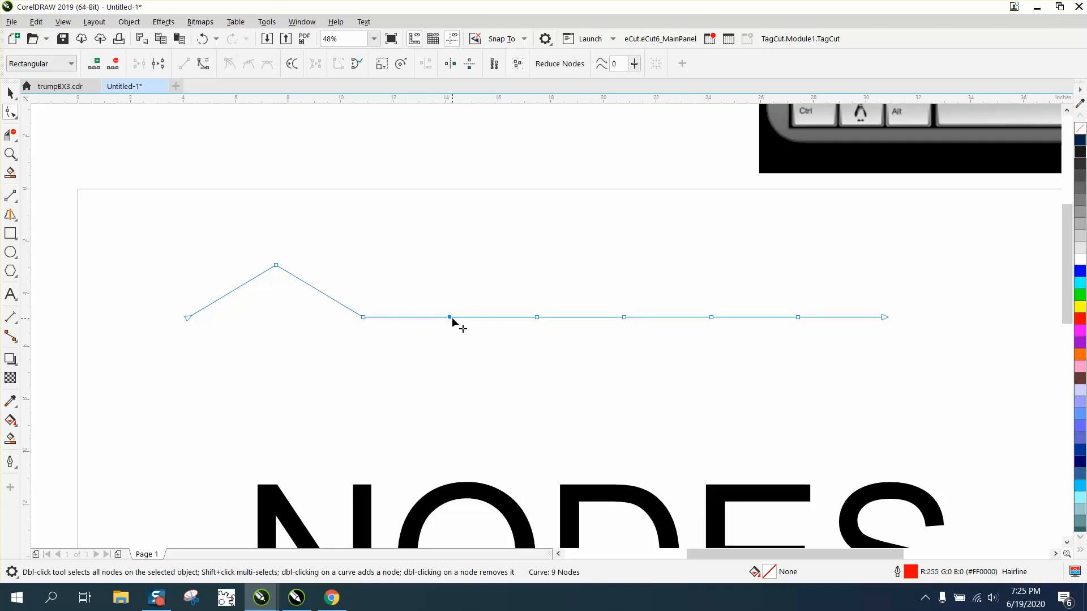
pyautogui.moveTo(449, 317); pyautogui.dragTo(449, 212)
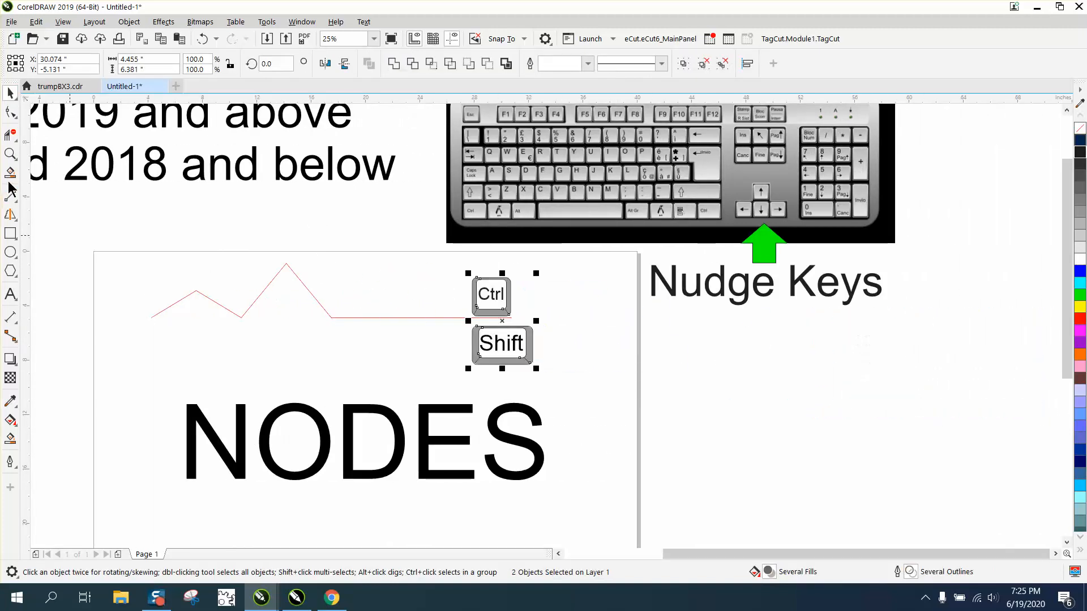
# Step: Micro-nudge node 7 upward for a small bump near the right end, then deselect
pyautogui.click(257, 300)
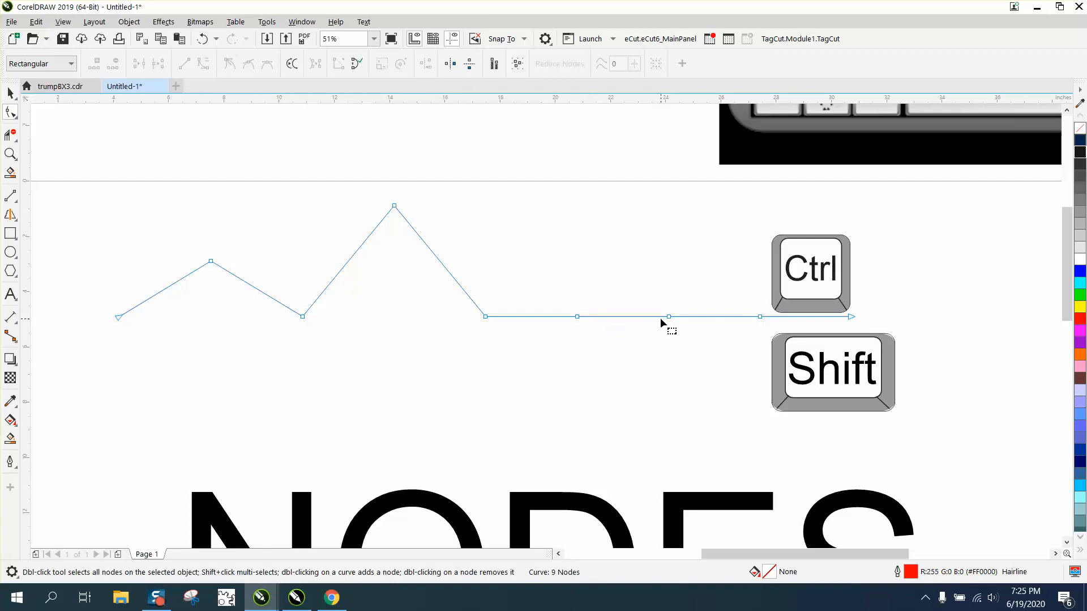
pyautogui.click(668, 315)
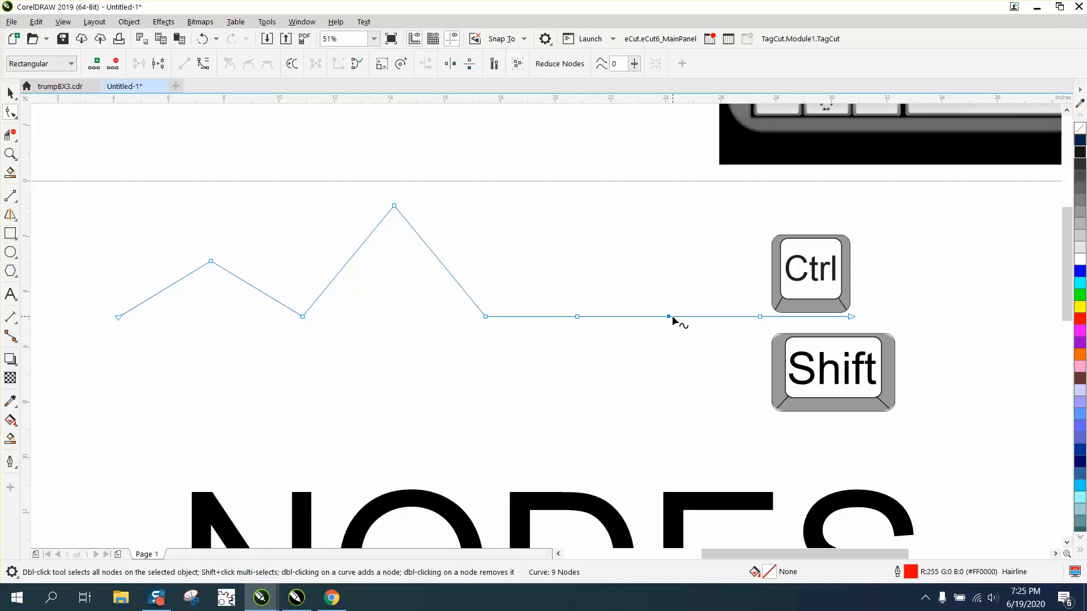
pyautogui.moveTo(669, 317); pyautogui.dragTo(669, 287)
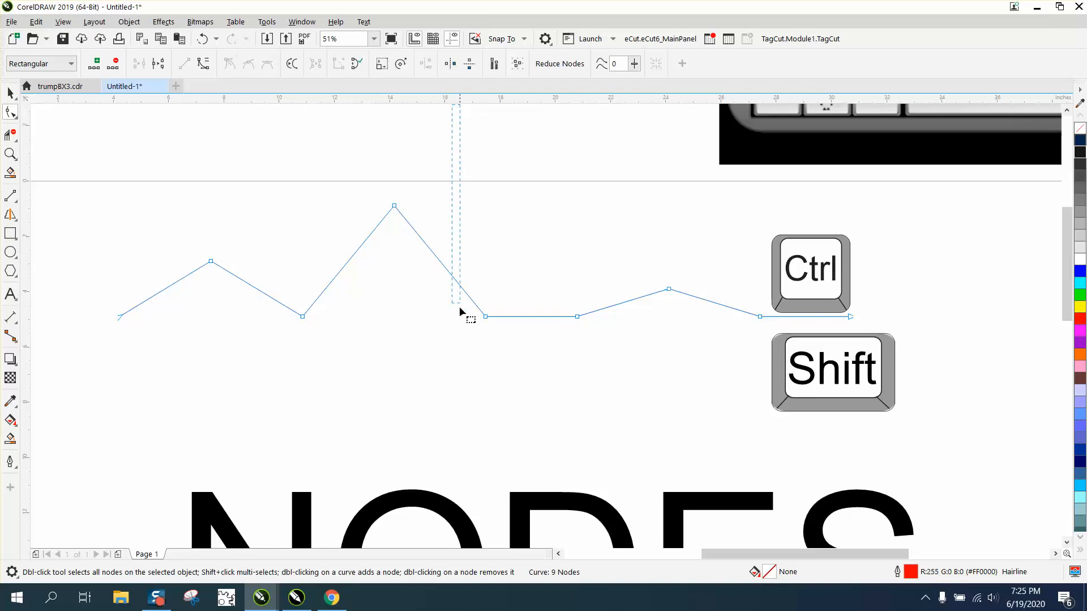
pyautogui.click(10, 93)
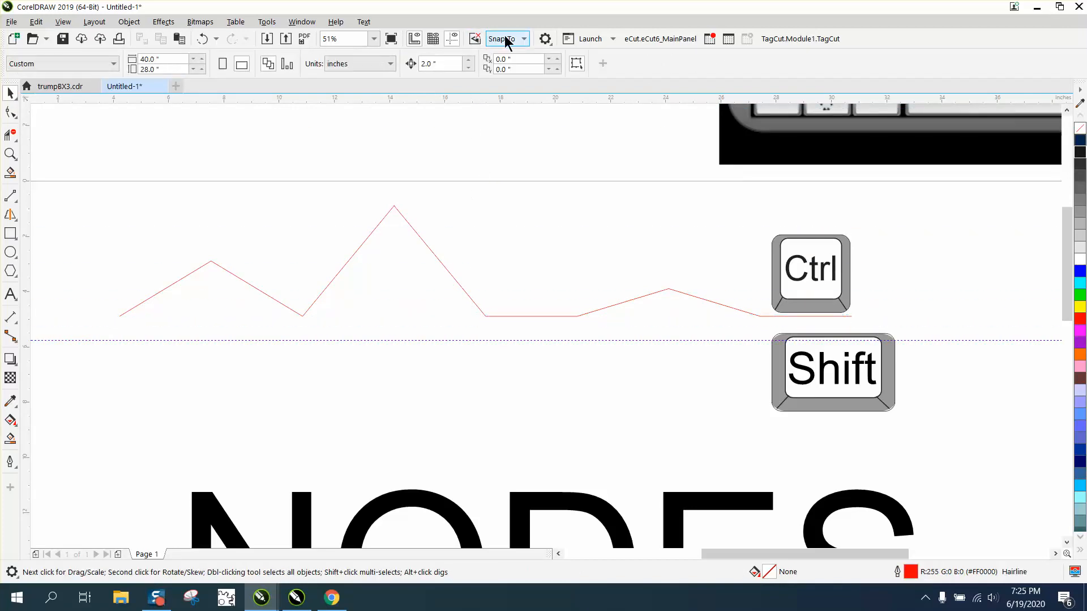
# Step: Add vertical dimensions from the baseline to the peaks, reading 2.00" and 4.00"
pyautogui.click(525, 38)
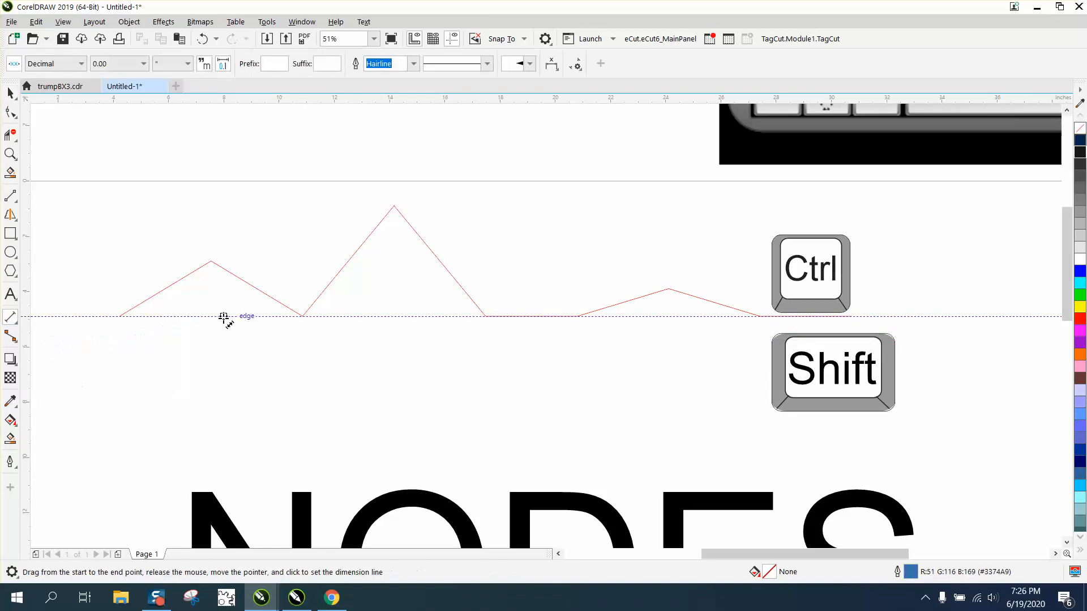
pyautogui.moveTo(224, 316); pyautogui.dragTo(201, 264)
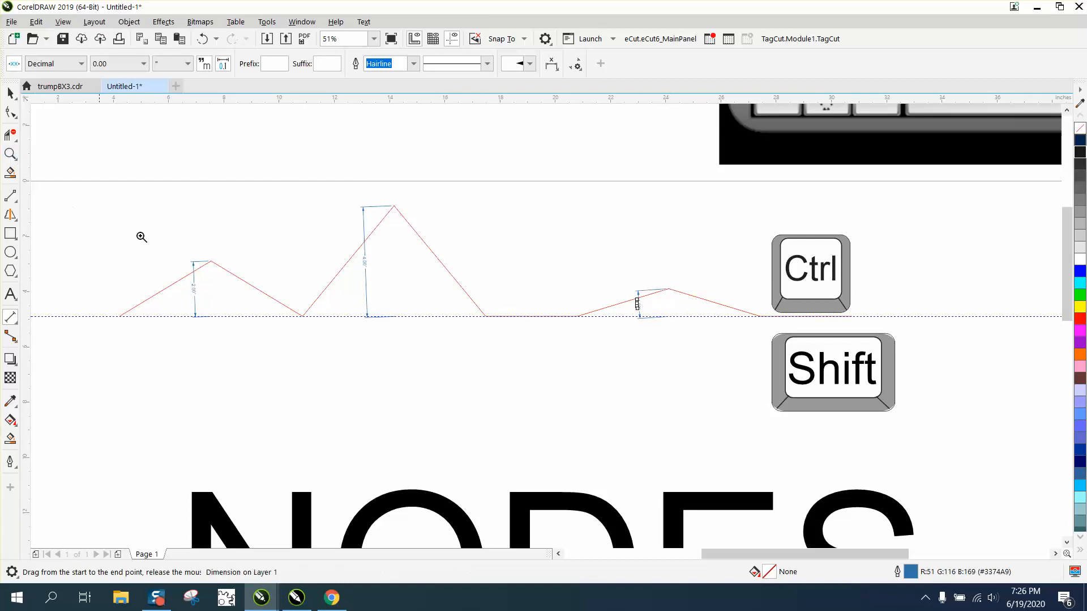
pyautogui.click(142, 237)
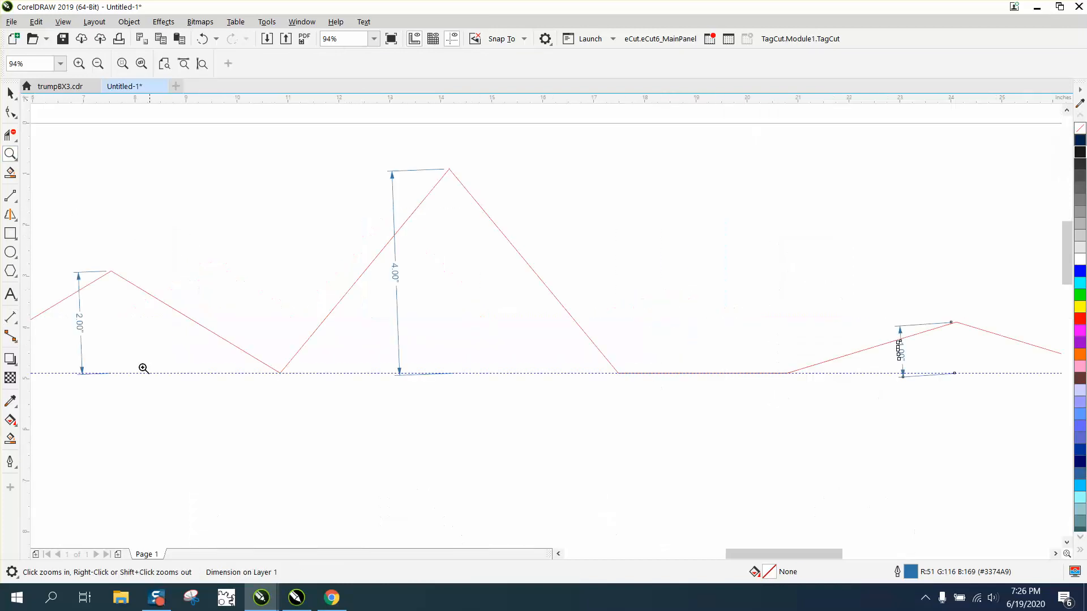
# Step: Delete the height dimension lines and select the zigzag line again
pyautogui.click(143, 367)
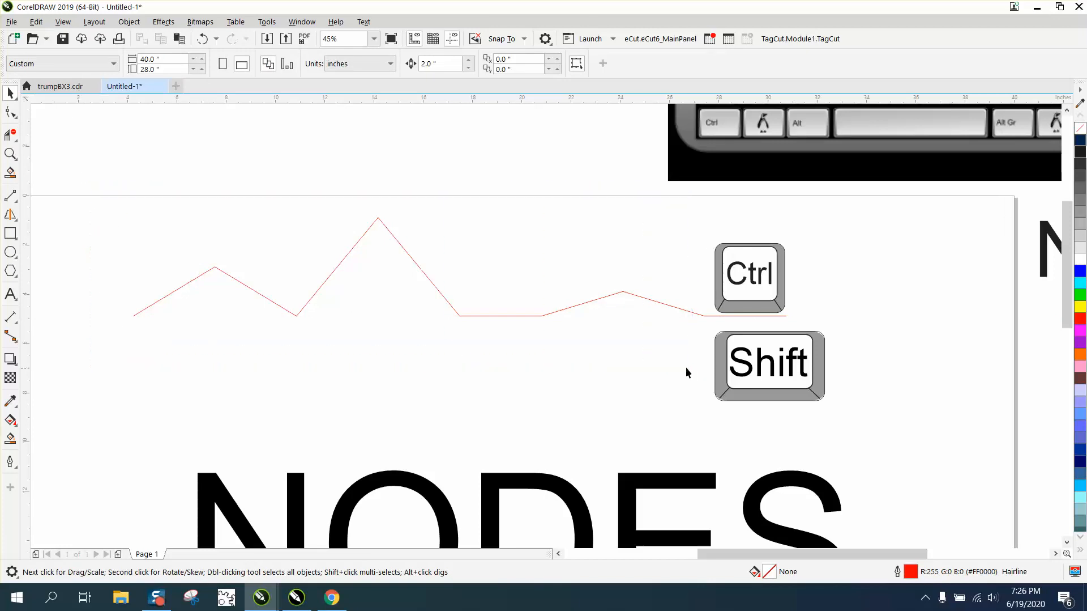
pyautogui.click(204, 38)
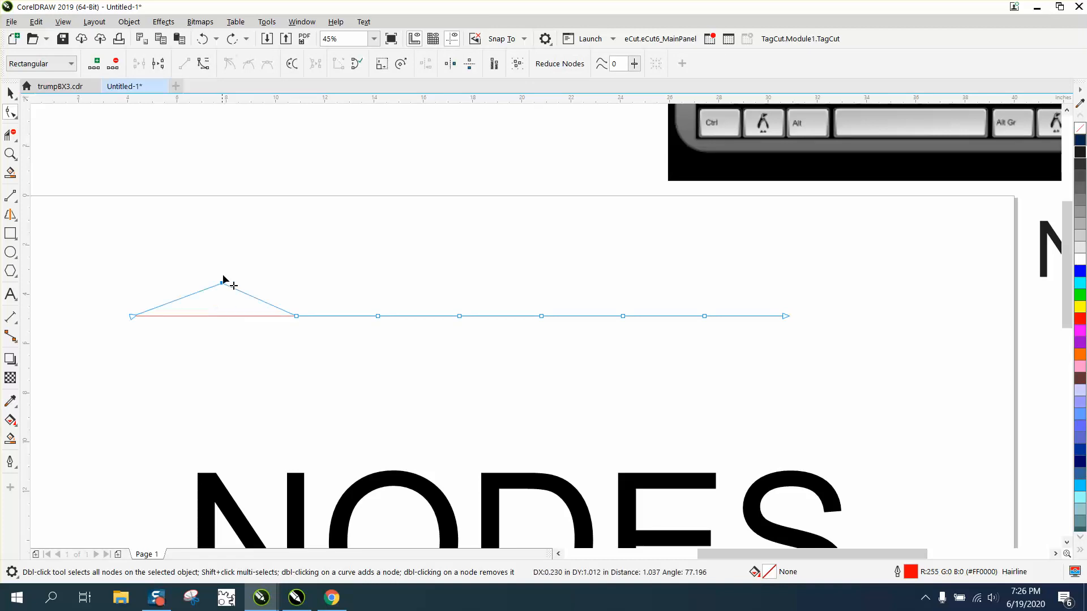
# Step: Move the second node up and down between about 1.5 and 6 inches, leaving one peak
pyautogui.moveTo(222, 281); pyautogui.dragTo(212, 267)
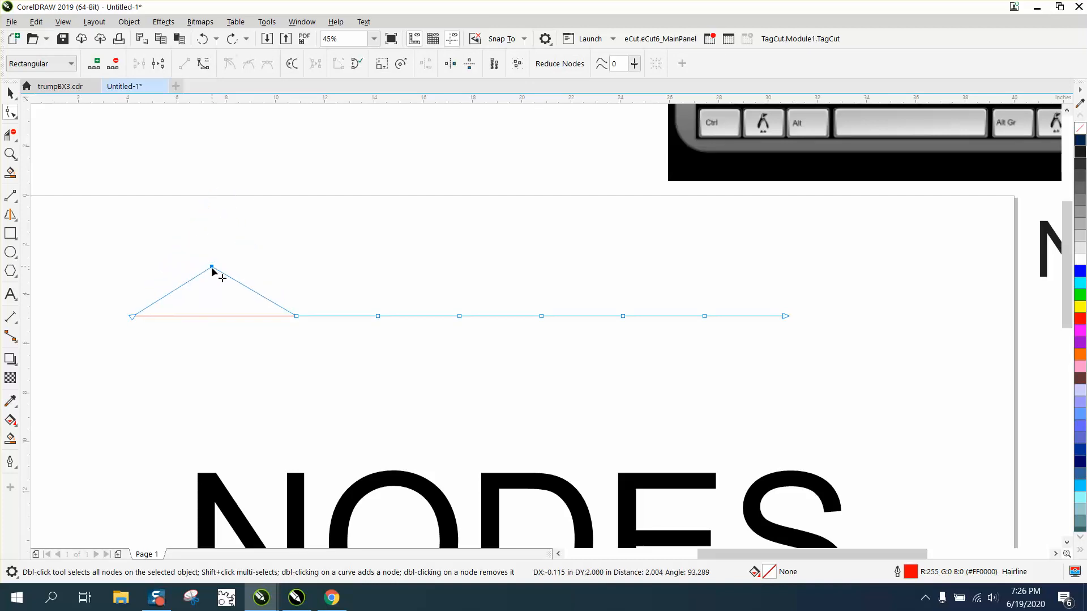
pyautogui.moveTo(211, 268); pyautogui.dragTo(215, 213)
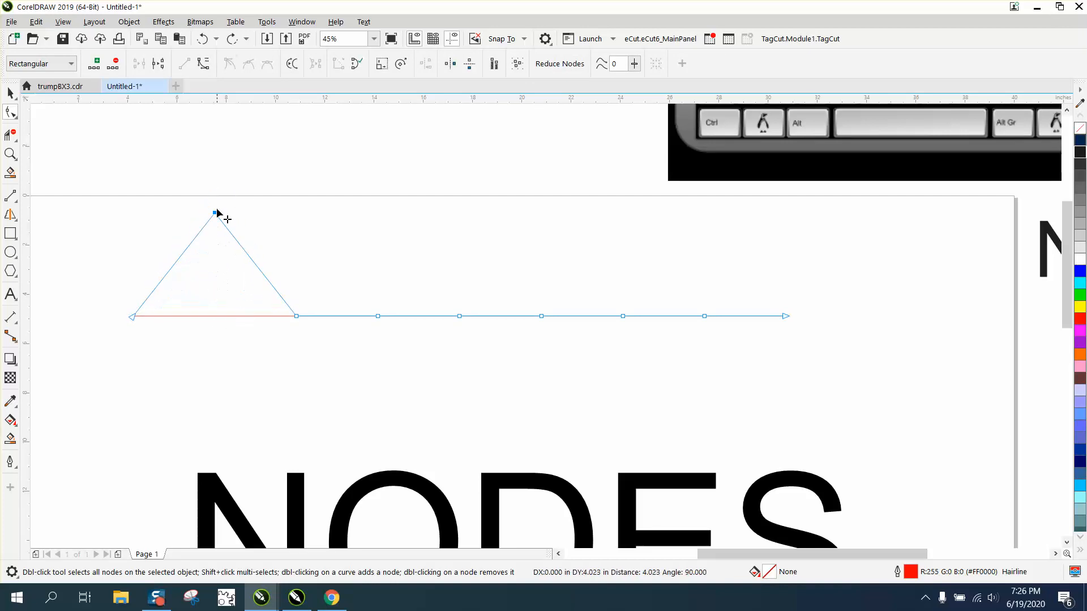
pyautogui.moveTo(214, 213); pyautogui.dragTo(214, 199)
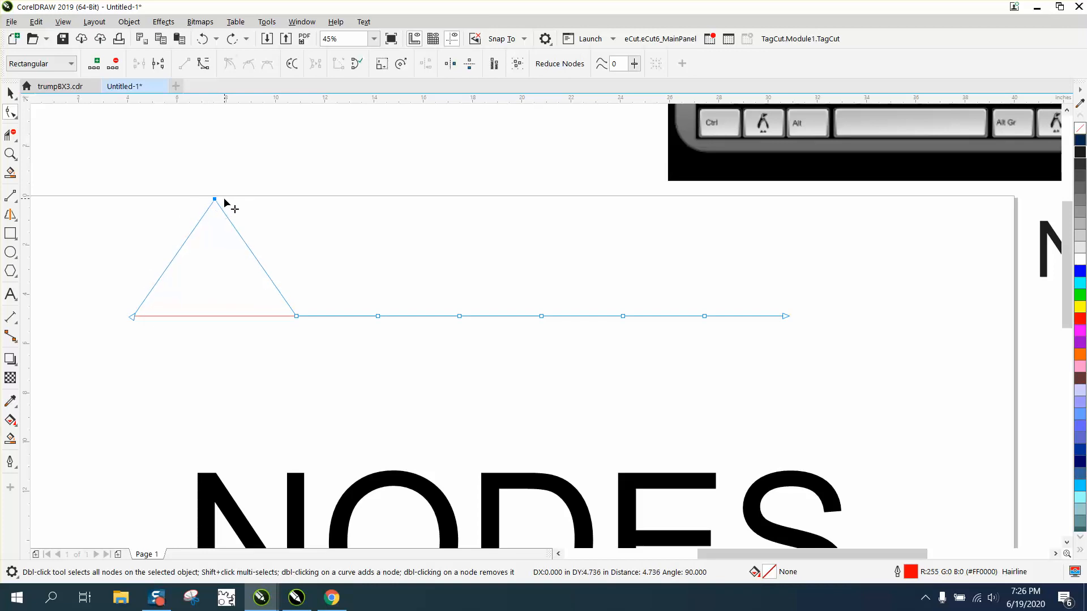
pyautogui.moveTo(214, 201); pyautogui.dragTo(214, 163)
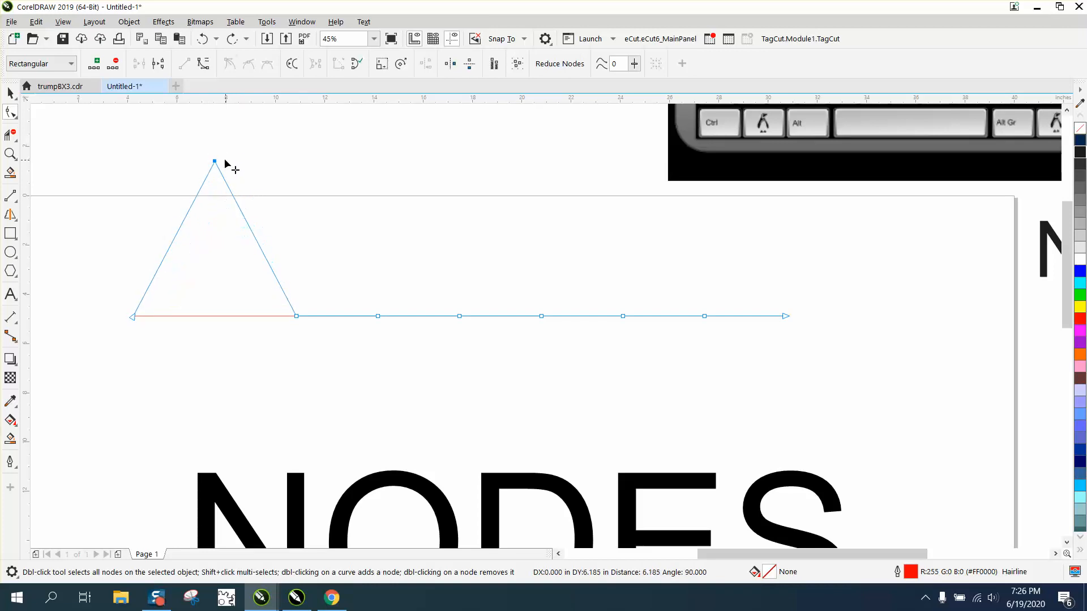
pyautogui.moveTo(215, 162); pyautogui.dragTo(214, 204)
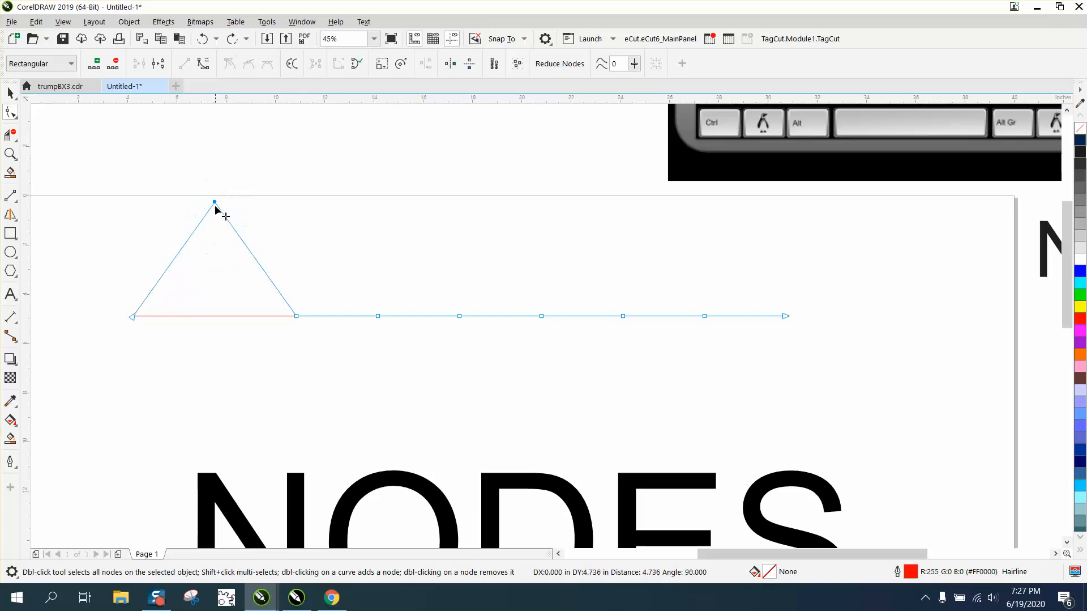
pyautogui.moveTo(214, 204); pyautogui.dragTo(214, 276)
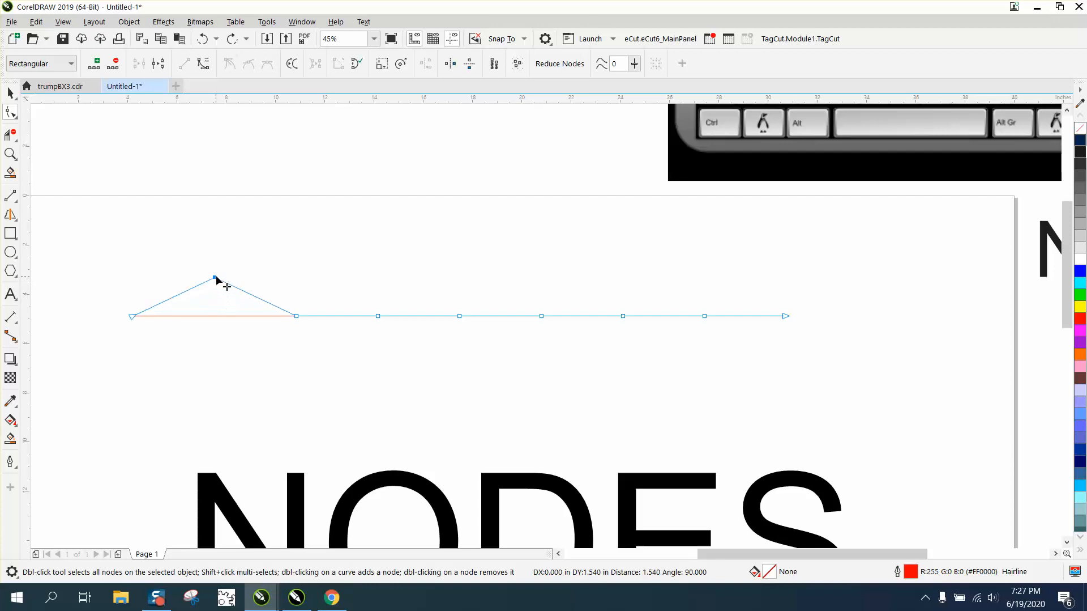
pyautogui.moveTo(214, 279); pyautogui.dragTo(214, 231)
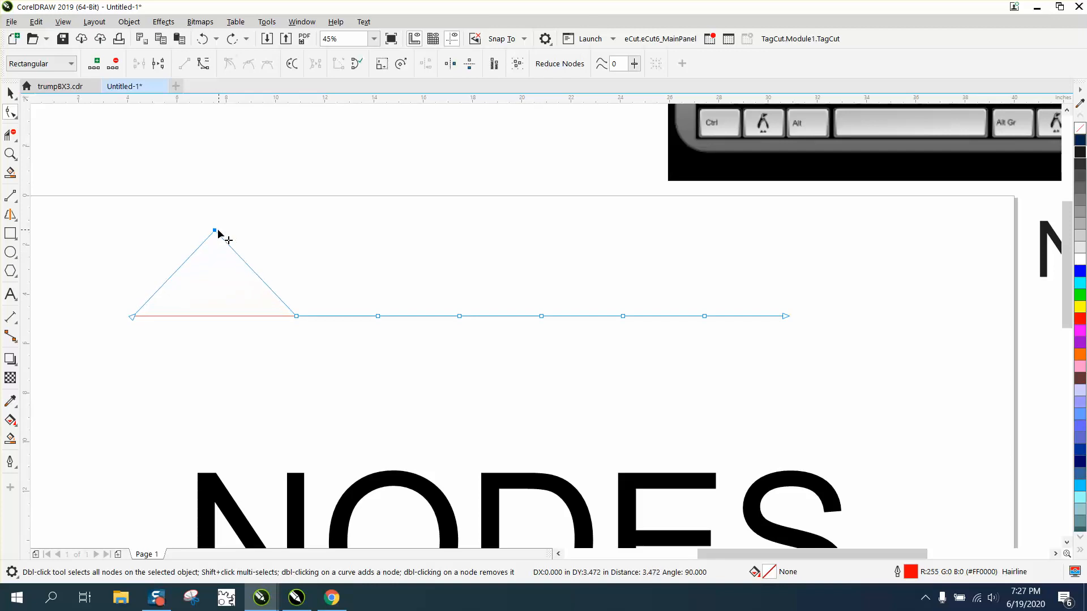
pyautogui.moveTo(214, 231); pyautogui.dragTo(214, 277)
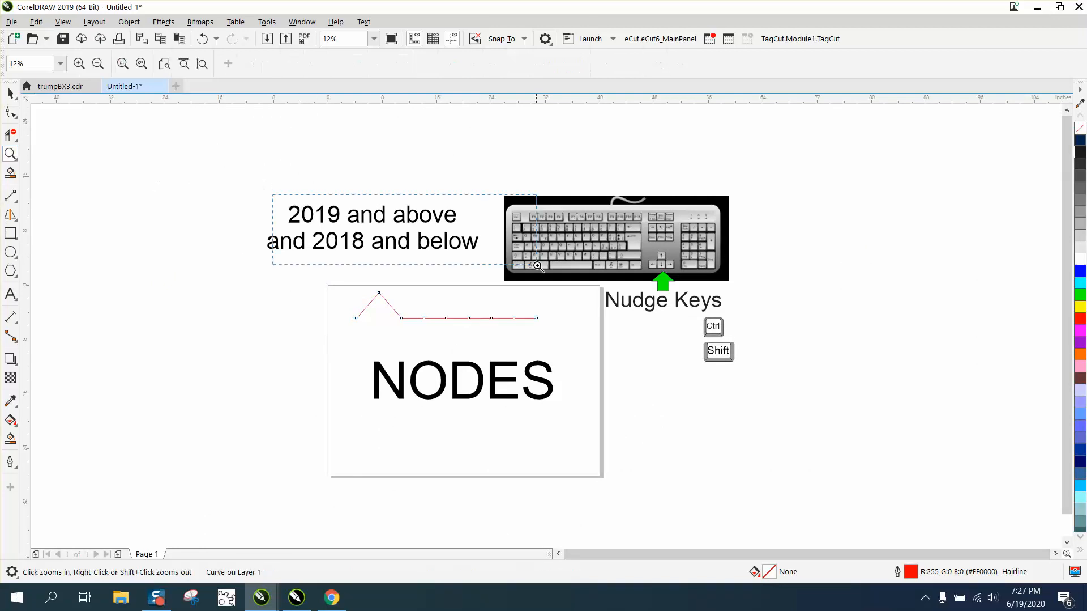
pyautogui.click(537, 265)
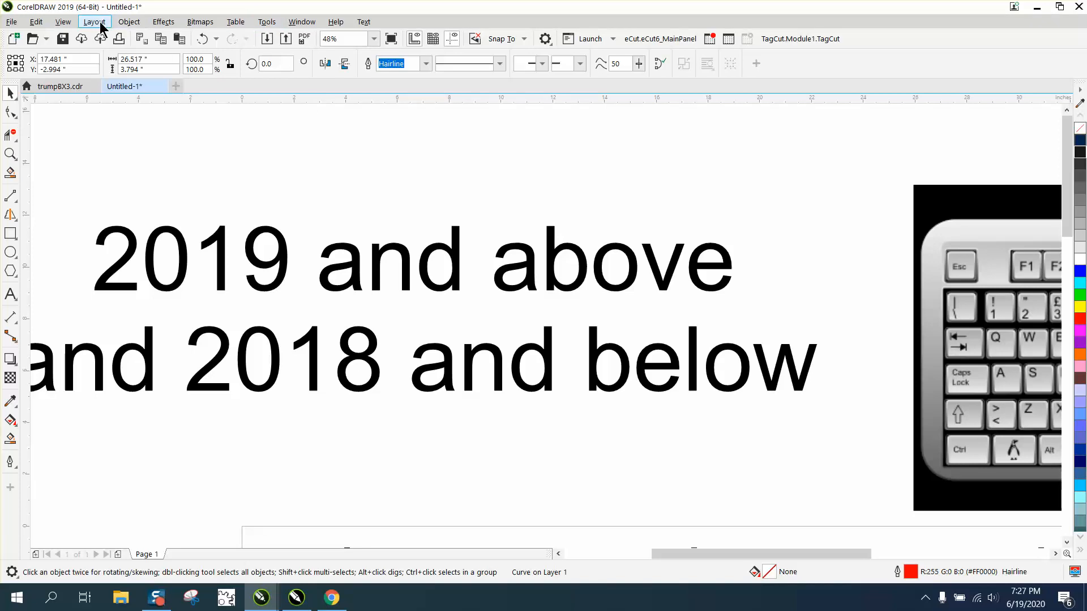
# Step: Open Layout > Document Options on the Rulers page with the nudge settings
pyautogui.click(94, 22)
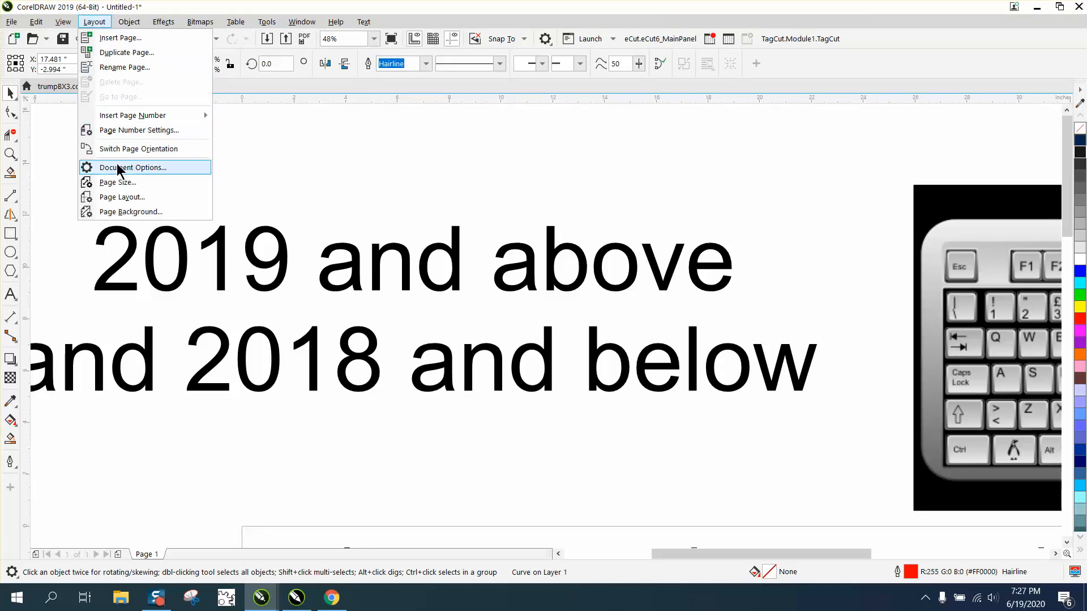
pyautogui.click(134, 167)
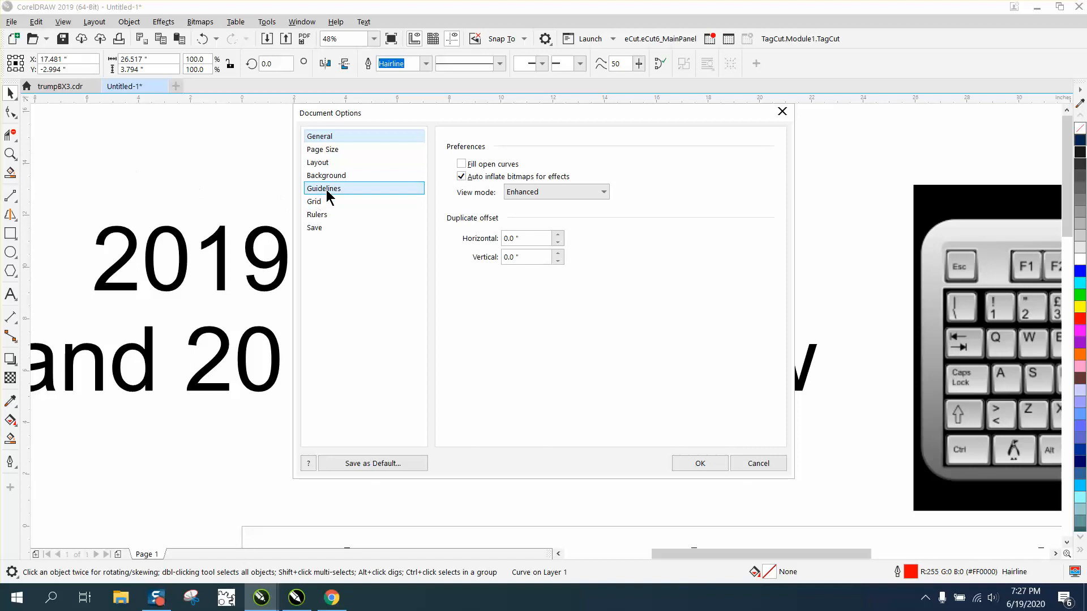
pyautogui.click(317, 213)
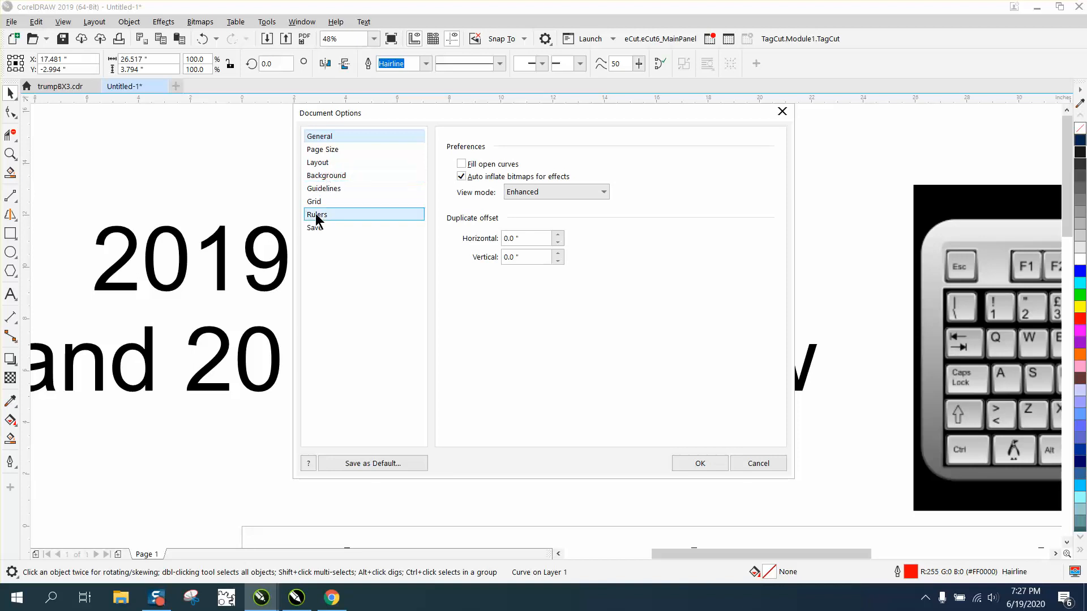
pyautogui.click(317, 214)
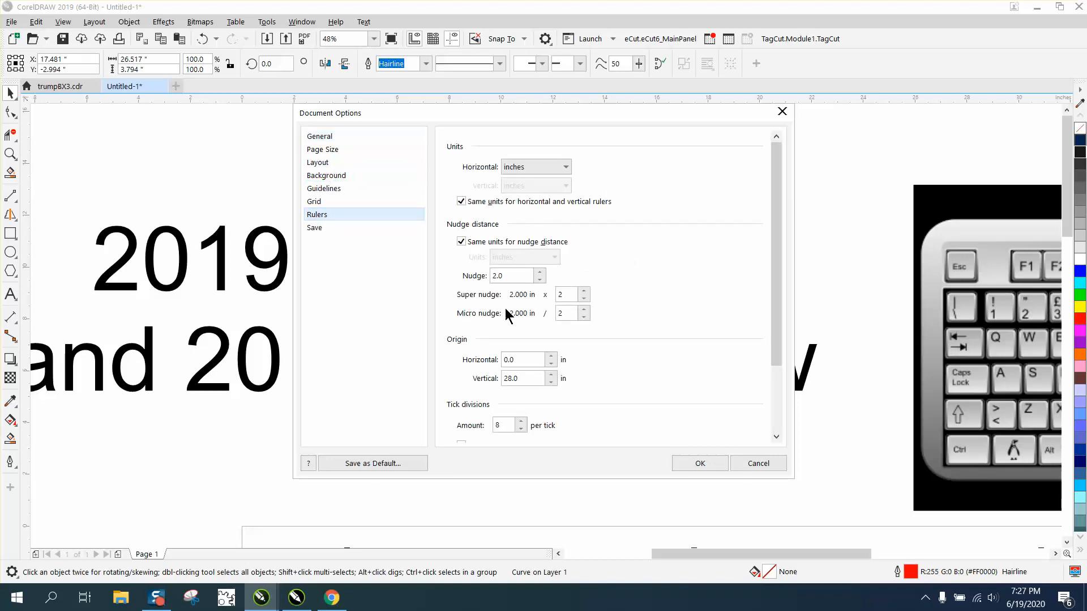
# Step: Try micro nudge, super nudge and nudge distance values, then cancel the dialog
pyautogui.click(566, 294)
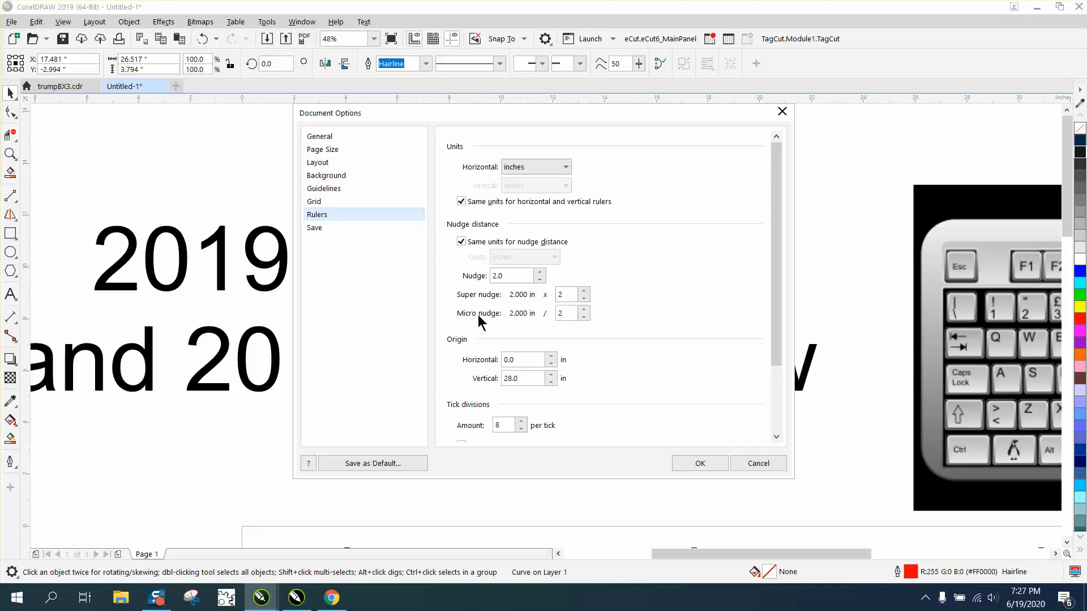
pyautogui.click(568, 313)
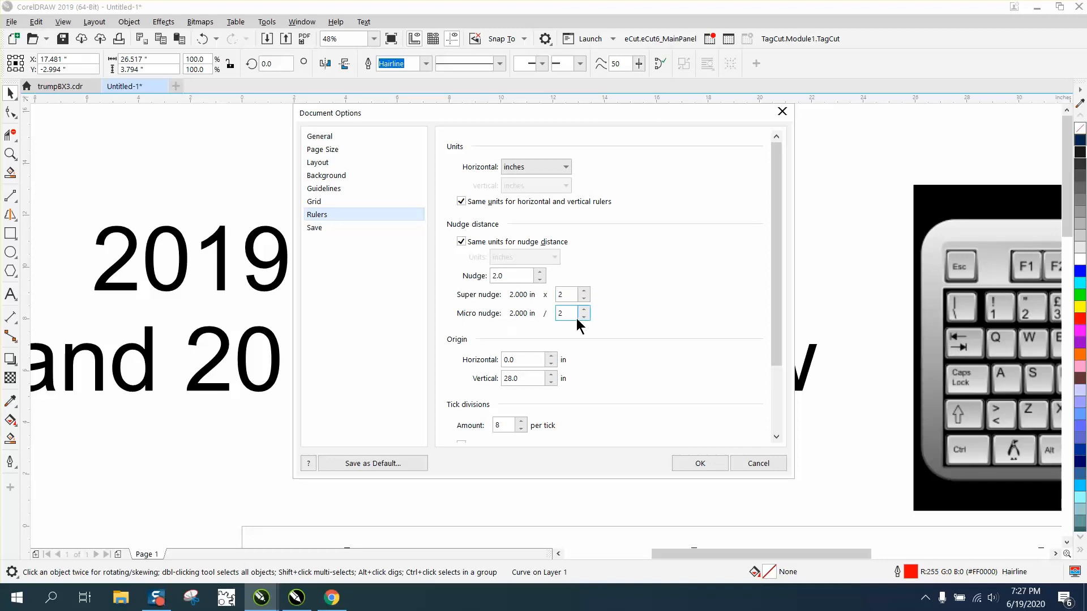
pyautogui.click(514, 275)
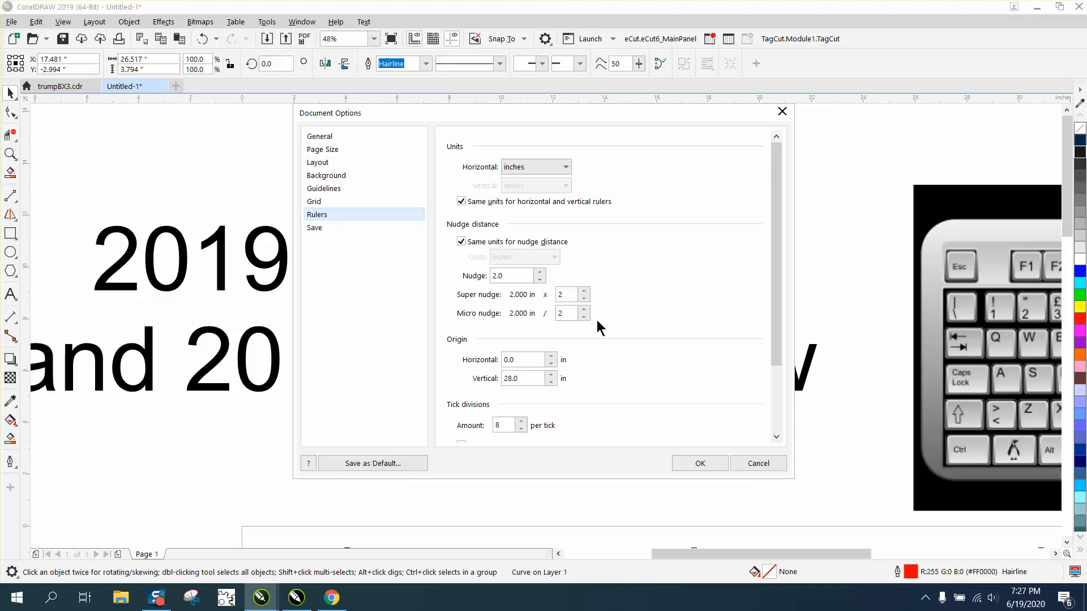
pyautogui.click(568, 294)
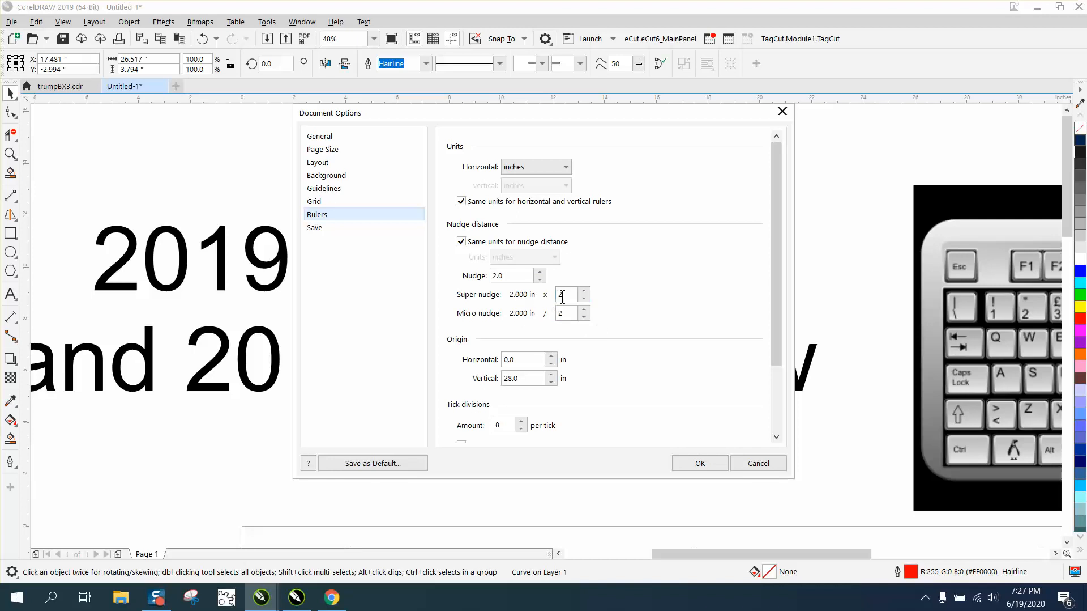
pyautogui.click(541, 279)
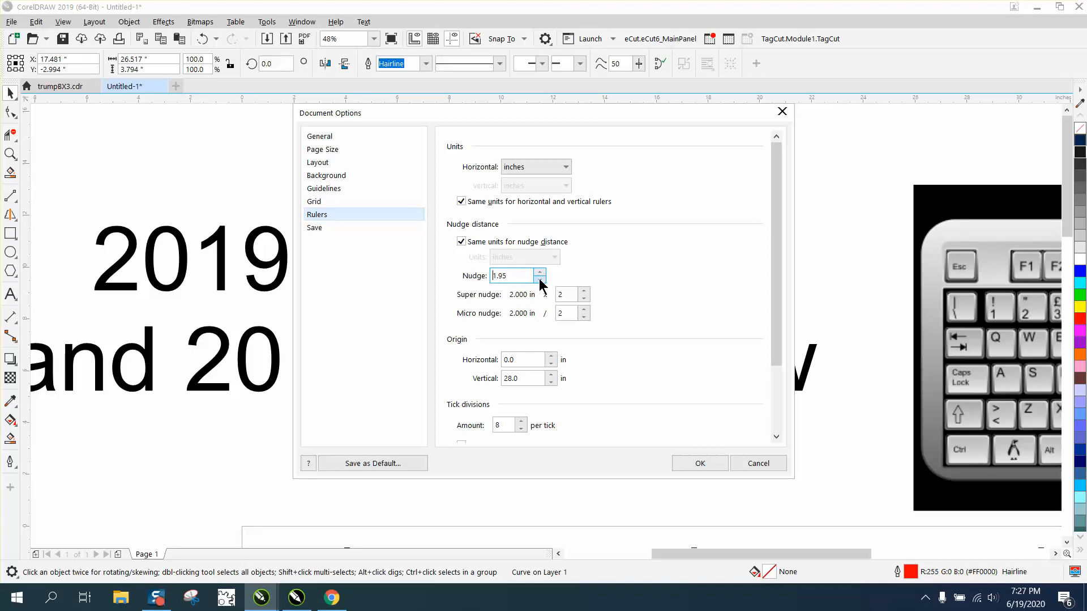
pyautogui.click(541, 278)
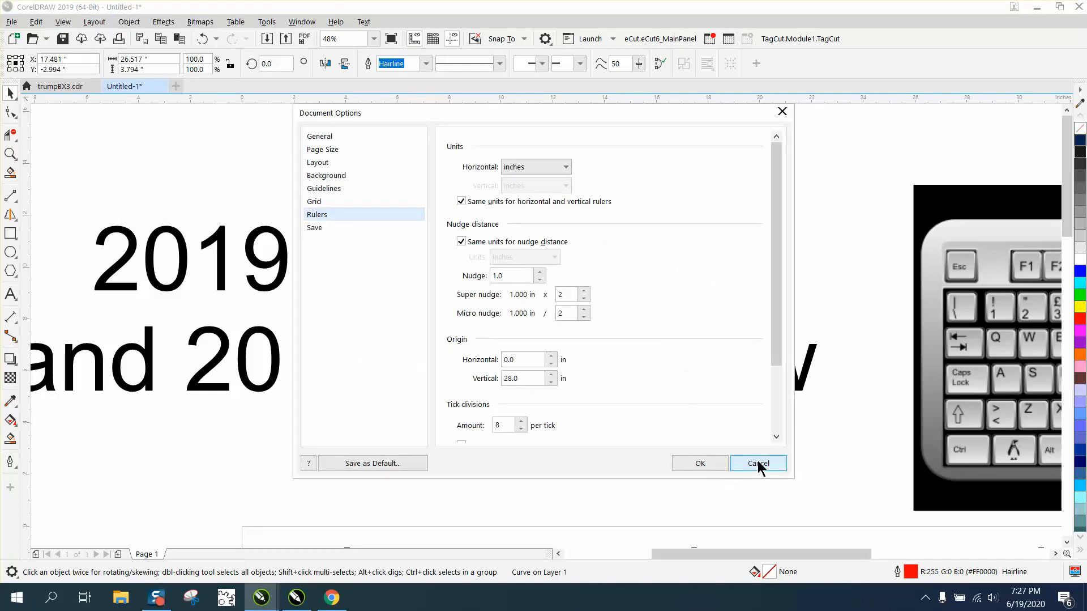
pyautogui.click(757, 463)
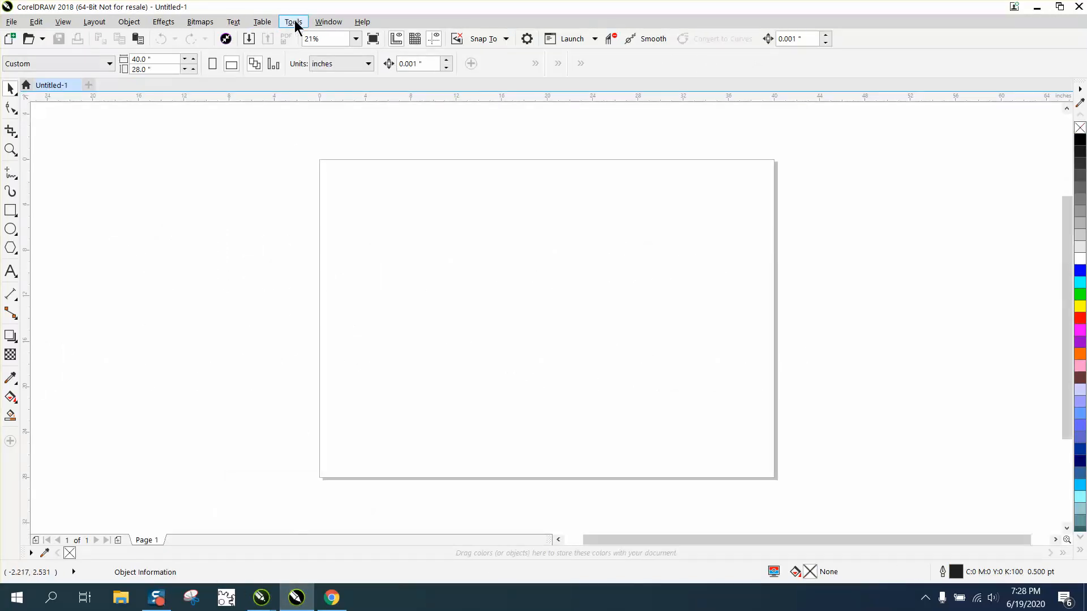
# Step: In Options > Document > Rulers, enter 1 inch as the nudge distance
pyautogui.click(293, 22)
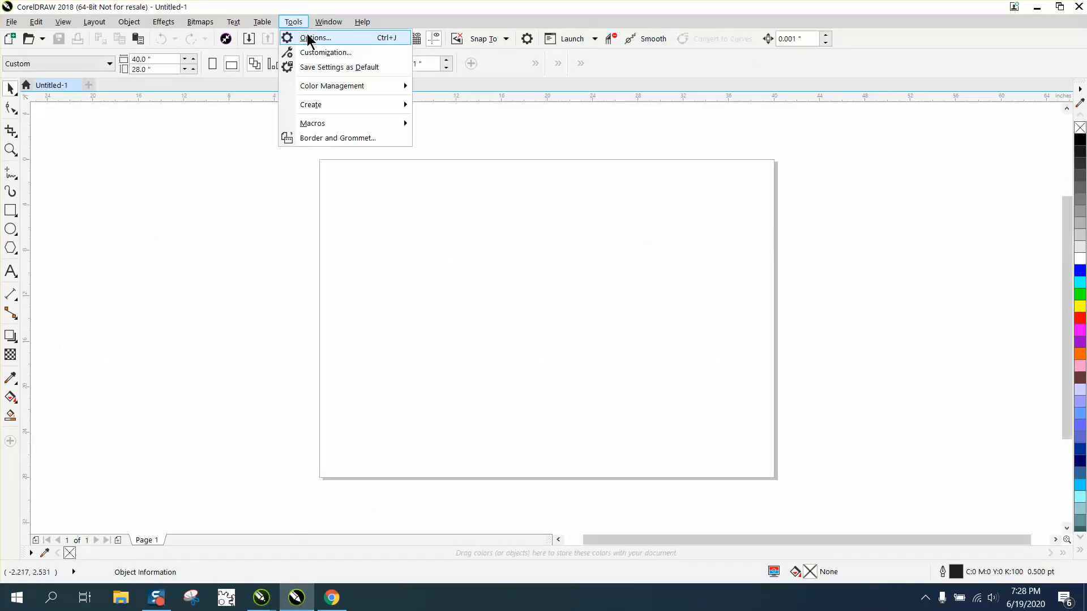
pyautogui.click(315, 38)
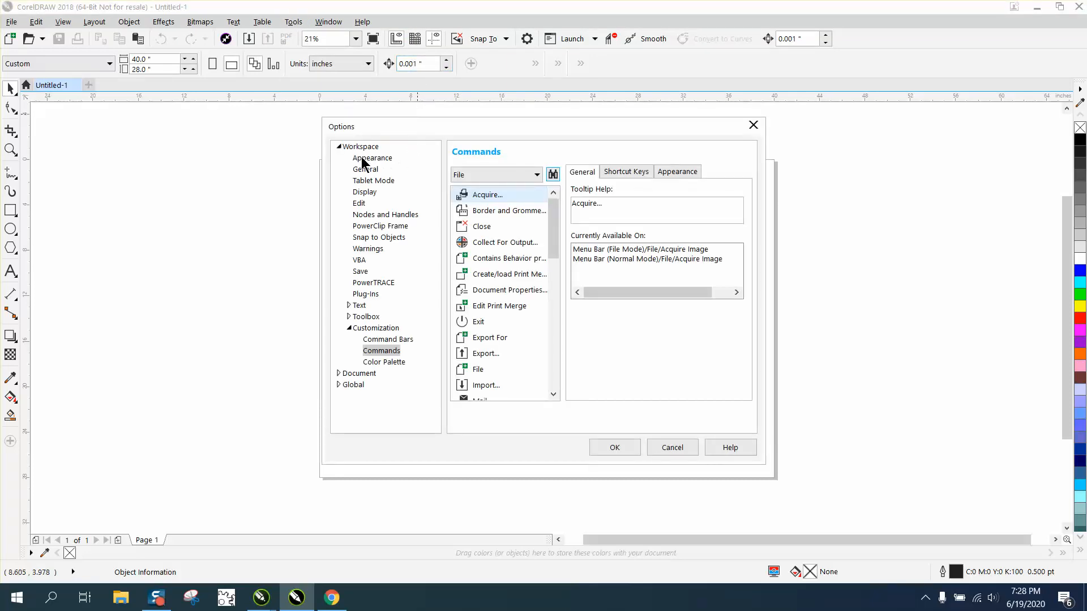
pyautogui.moveTo(353, 345)
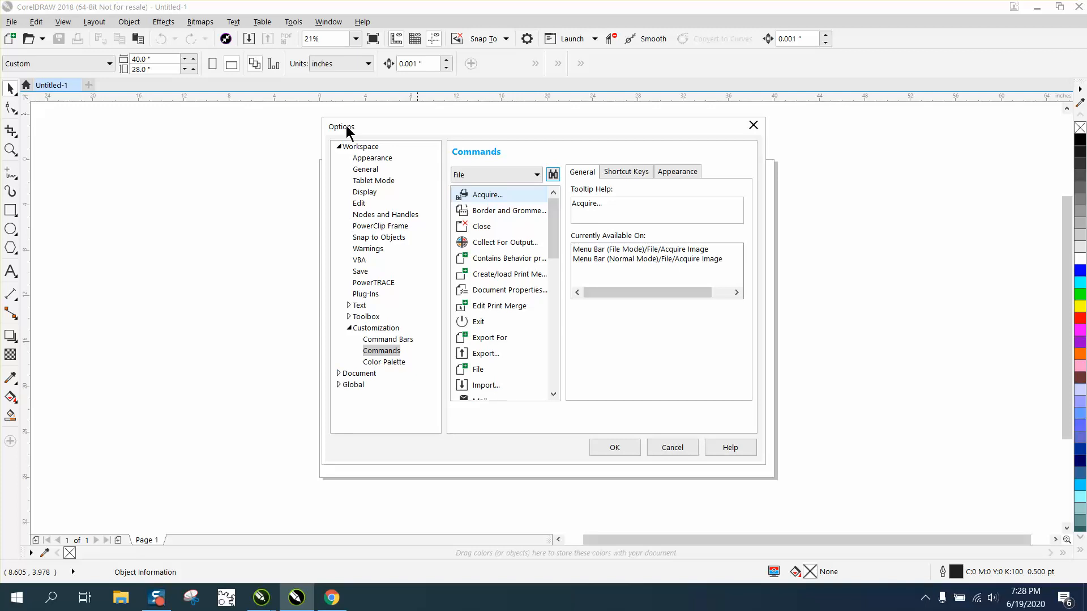
pyautogui.scroll(-3)
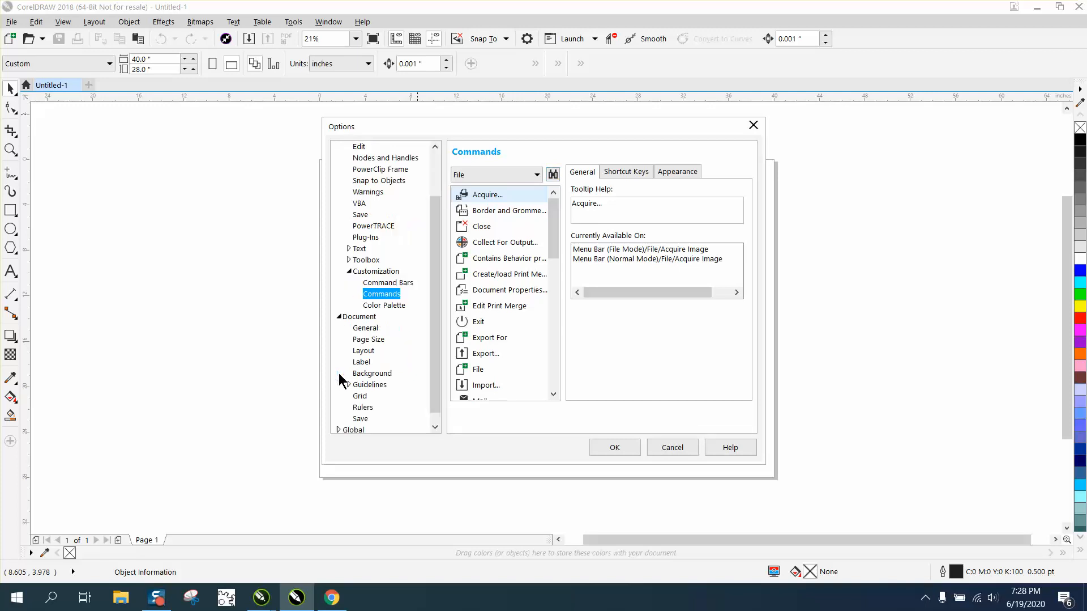
pyautogui.click(362, 407)
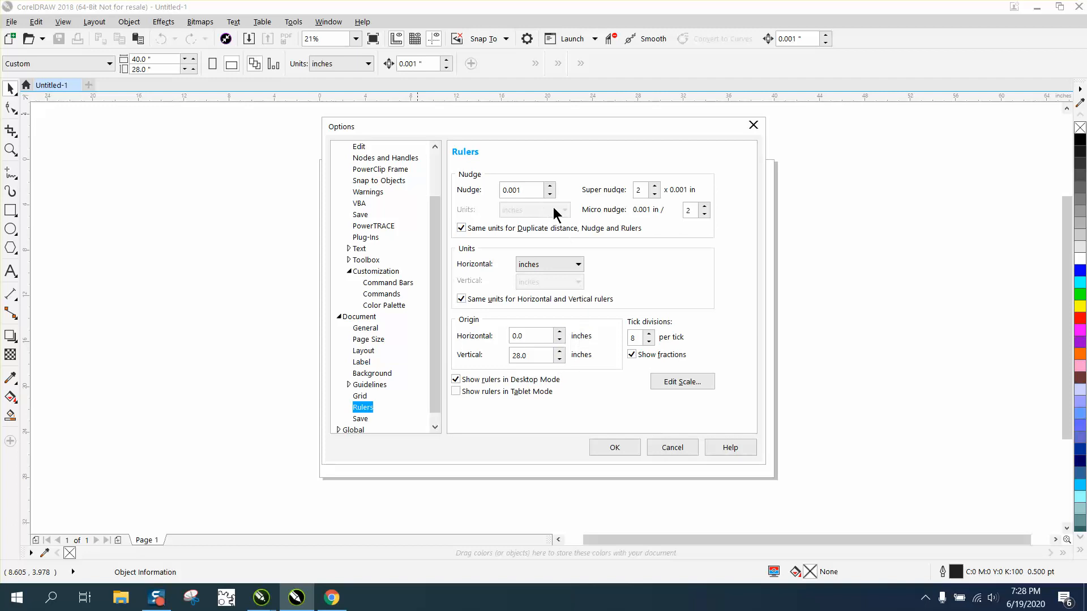
pyautogui.click(520, 189)
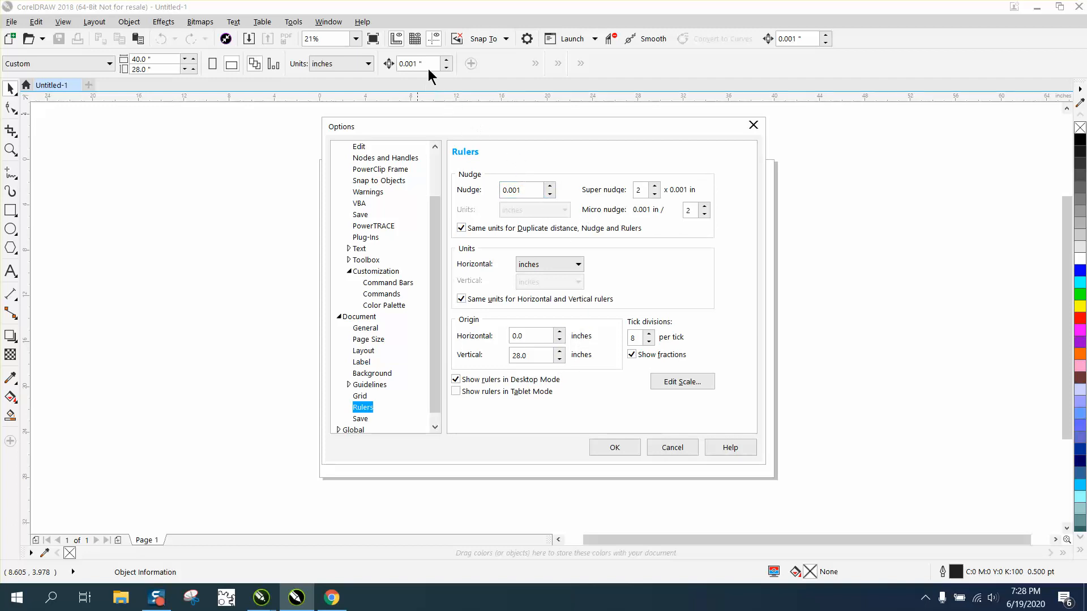
pyautogui.click(518, 189)
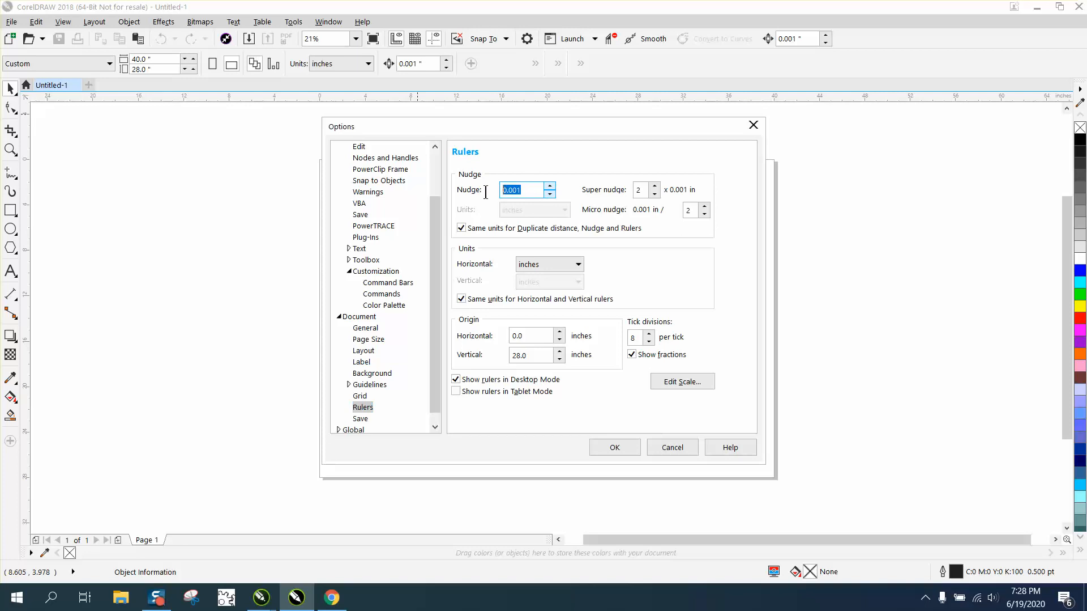
pyautogui.write('1')
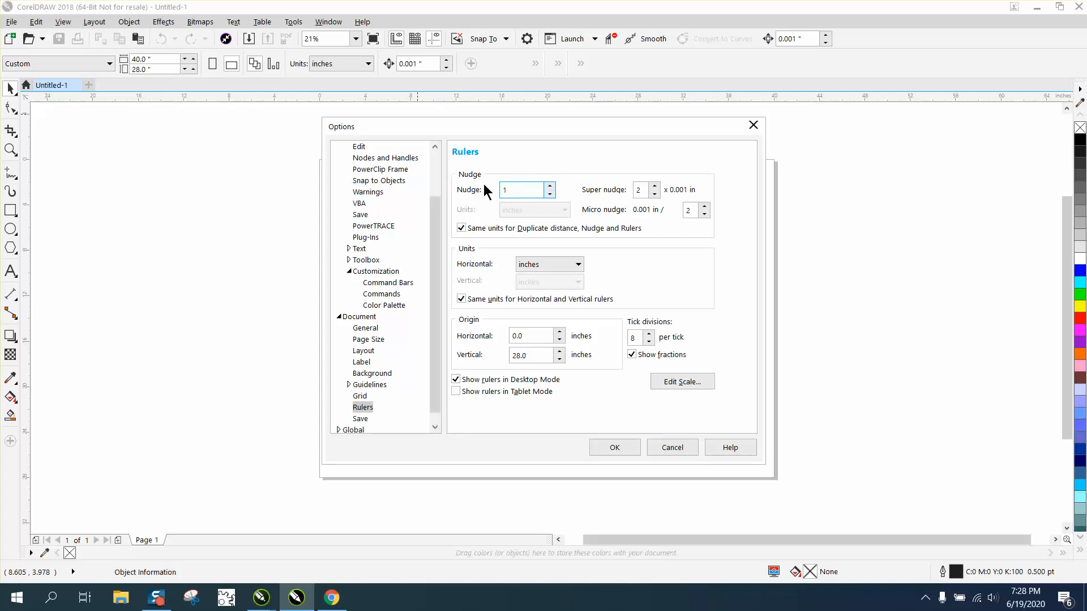
# Step: Apply the change, reopen Options to verify the nudge values, then cancel
pyautogui.click(292, 21)
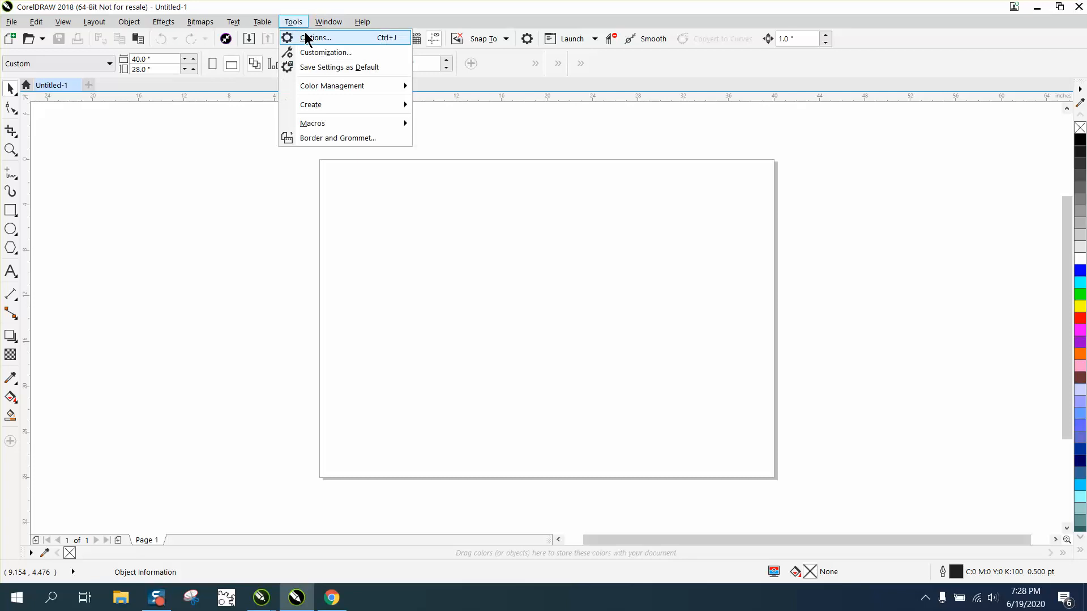
pyautogui.click(316, 38)
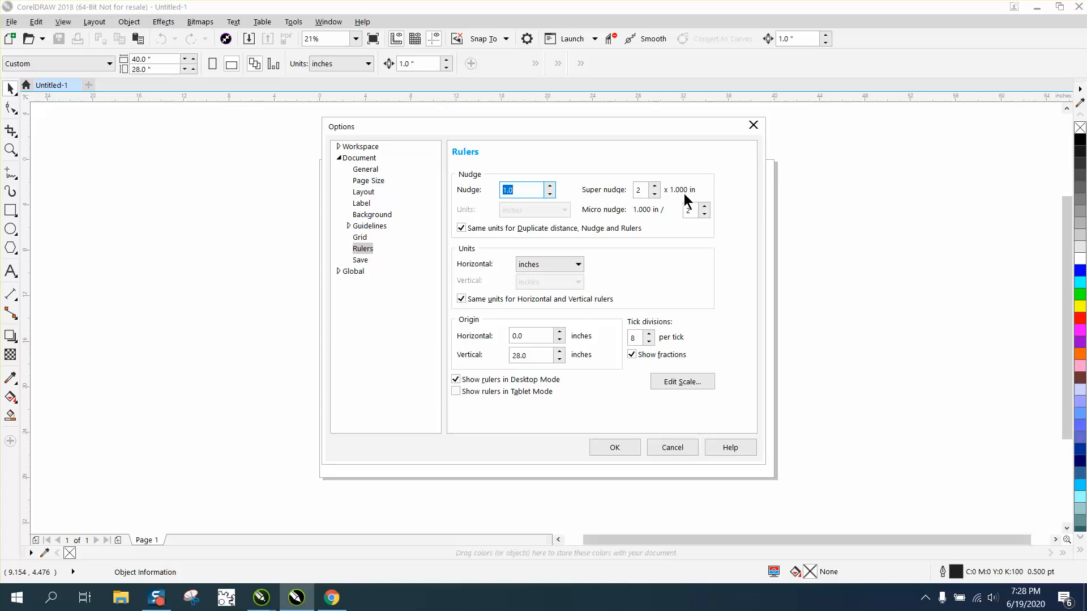
pyautogui.moveTo(679, 220)
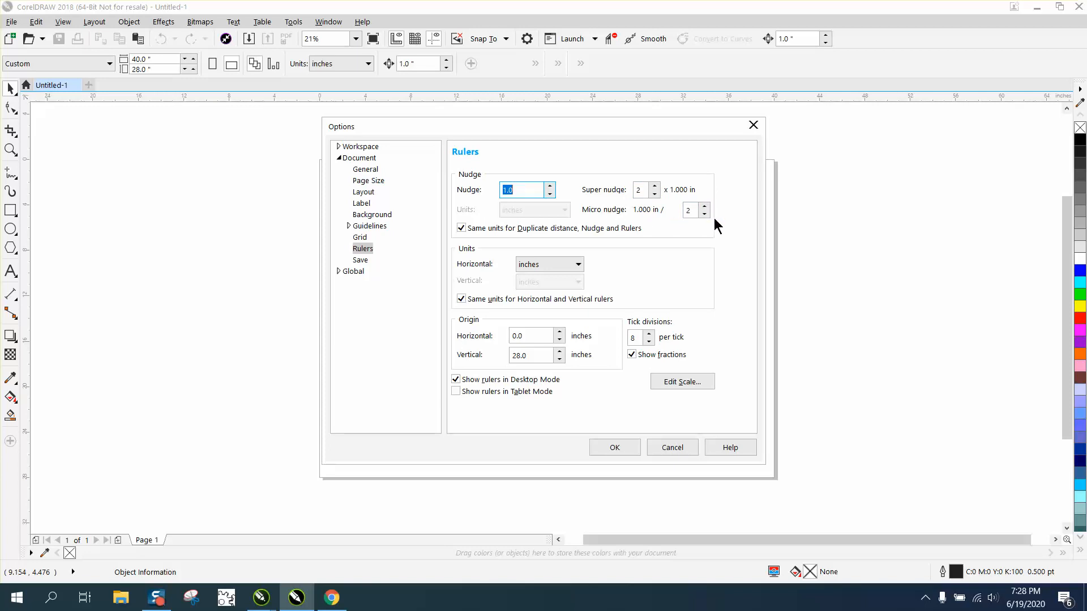
pyautogui.moveTo(697, 185)
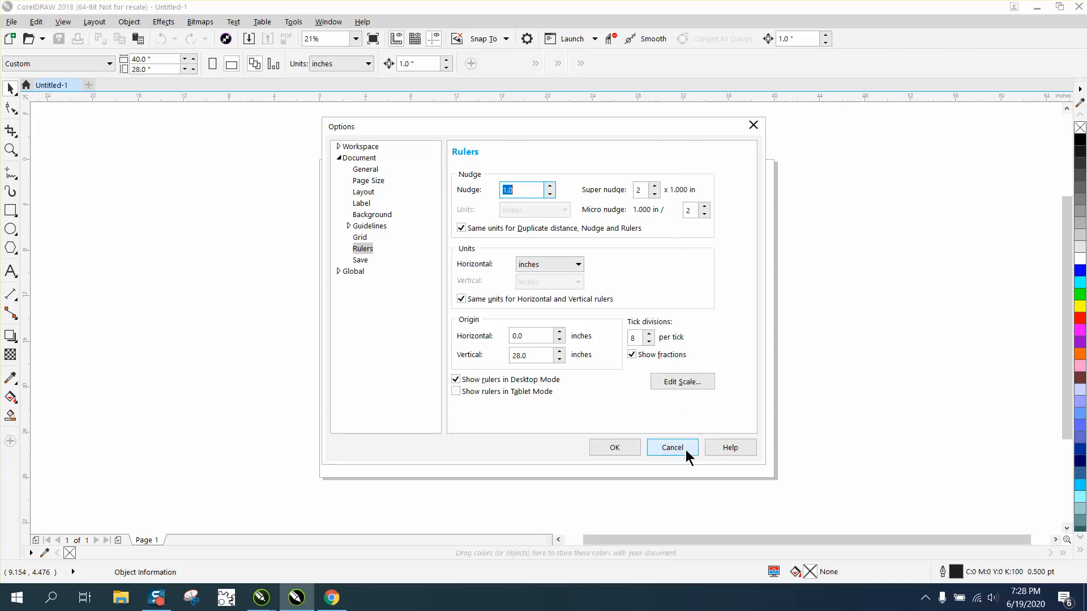
pyautogui.click(671, 446)
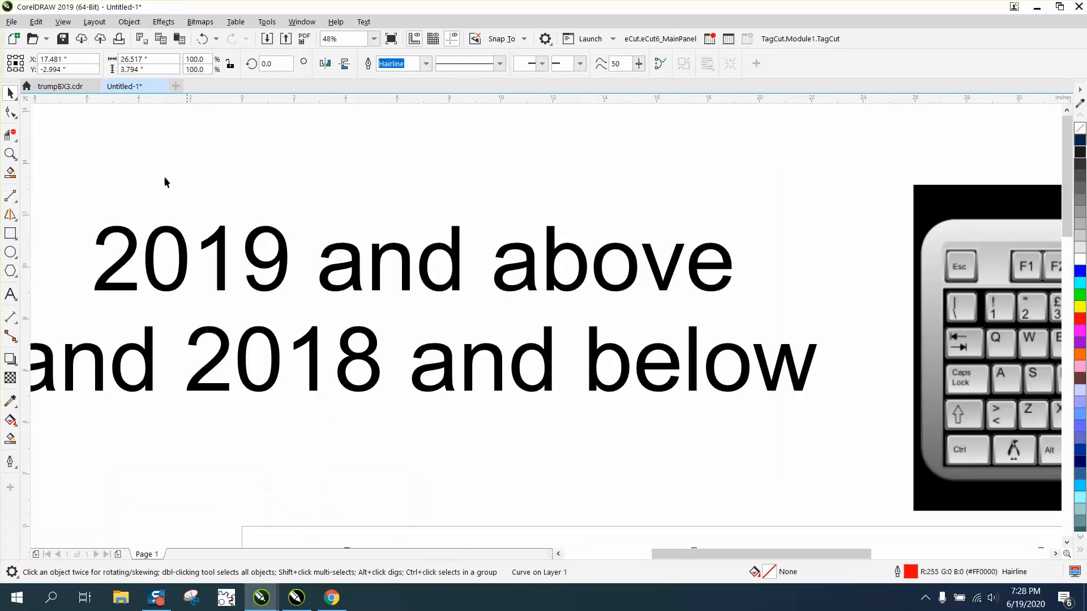
# Step: Open Layout > Document Options and enter 4 as the super nudge multiplier
pyautogui.click(94, 22)
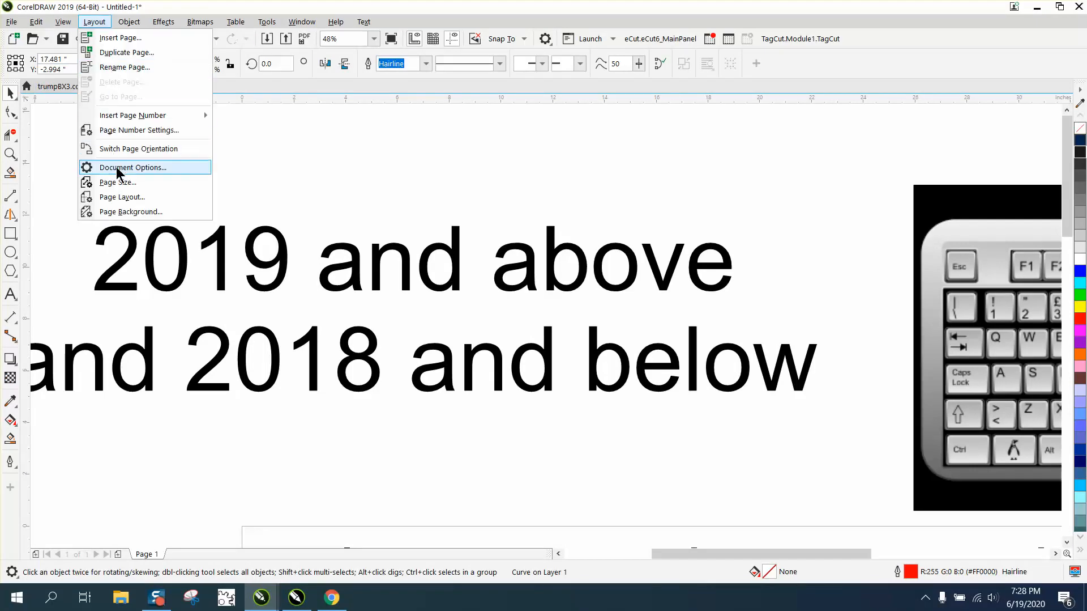
pyautogui.click(132, 167)
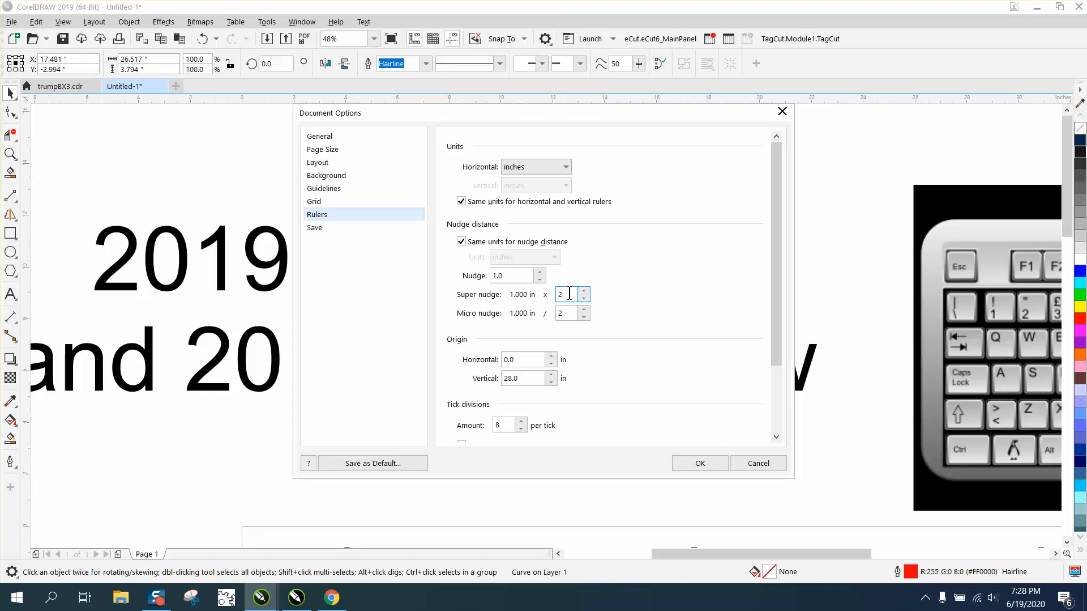
pyautogui.write('4')
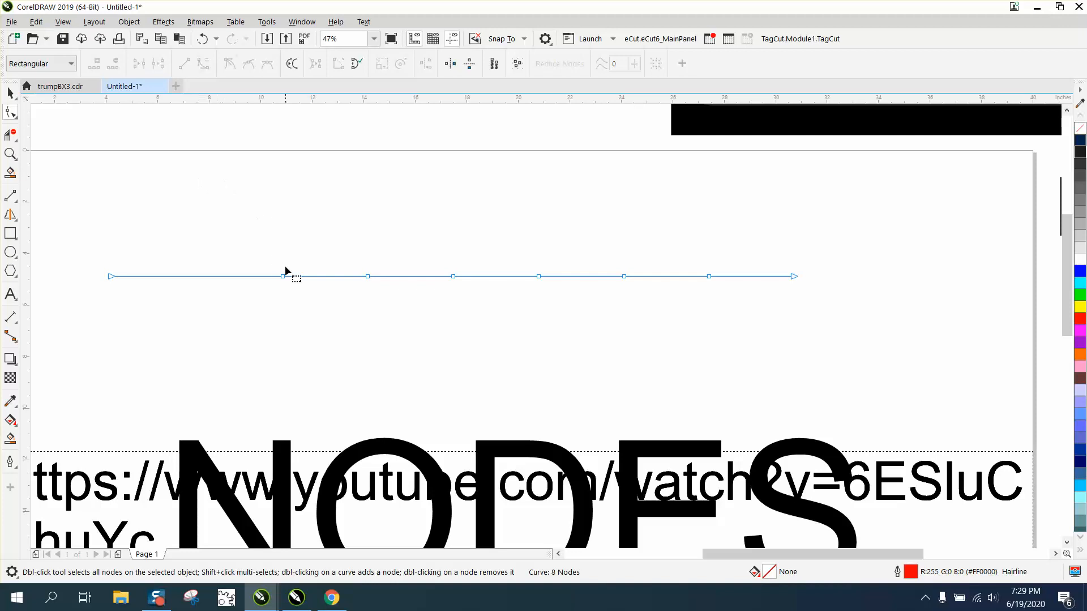
# Step: Marquee-select node 2 for a small nudge, then node 4 for a super nudge
pyautogui.moveTo(282, 275); pyautogui.dragTo(282, 252)
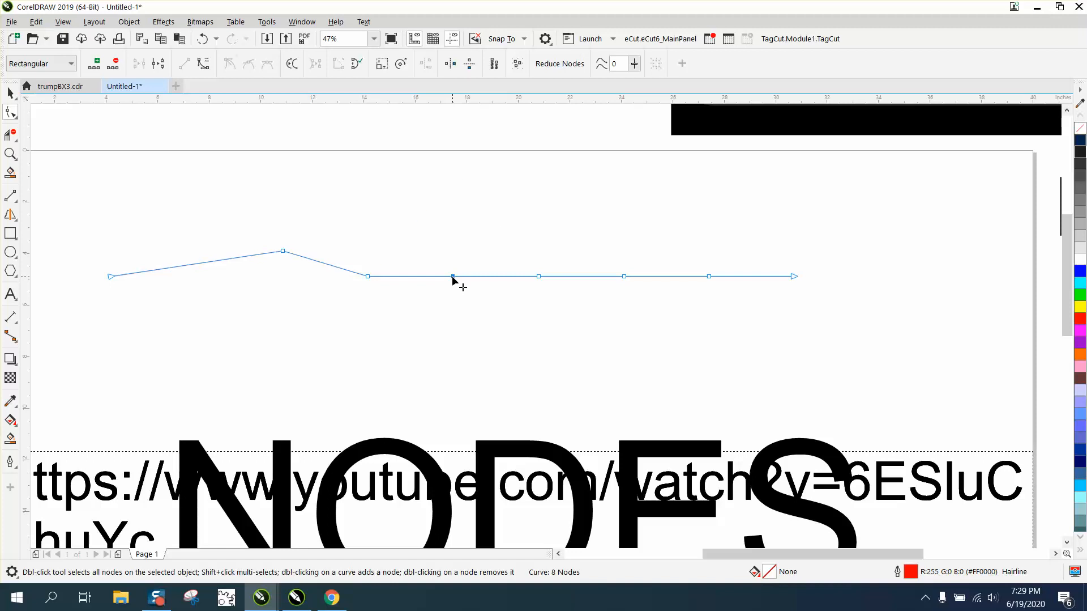
pyautogui.moveTo(452, 275); pyautogui.dragTo(452, 174)
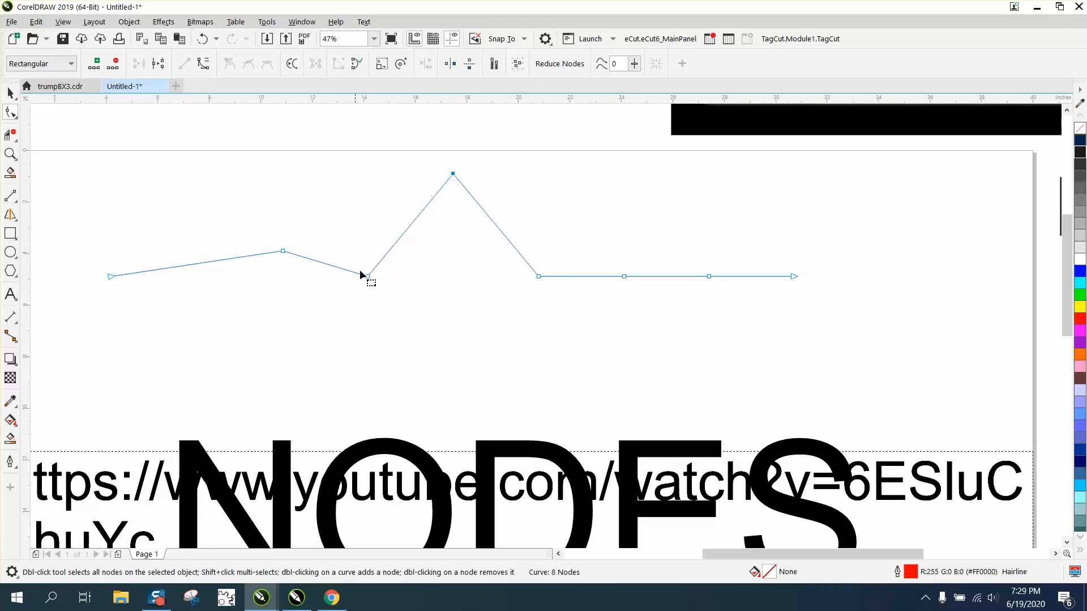